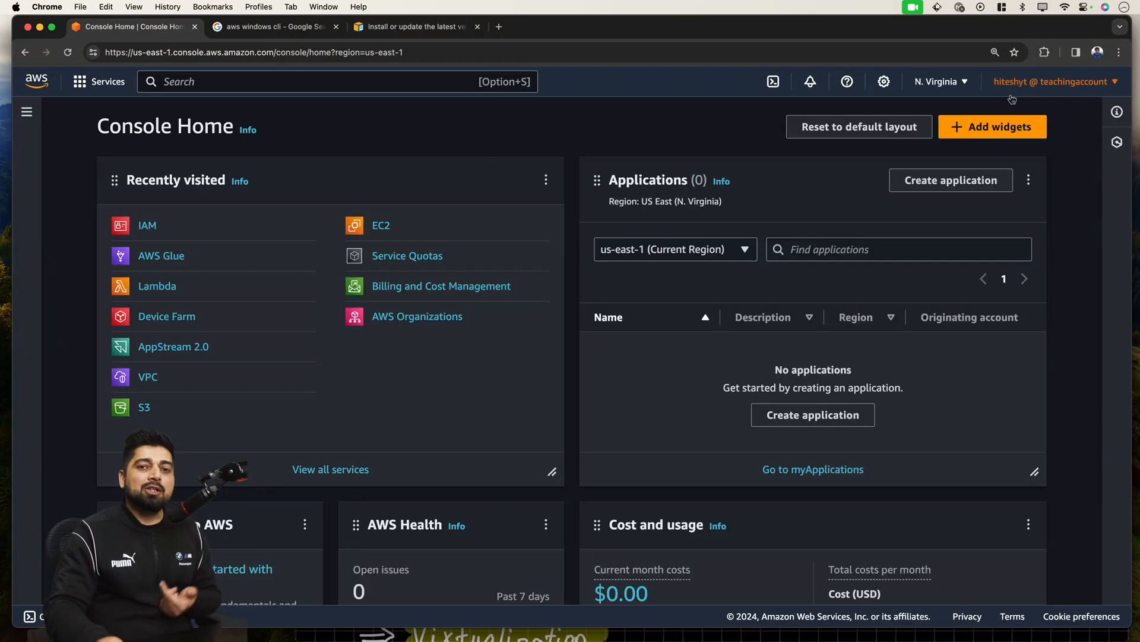
mouse_move(1070, 184)
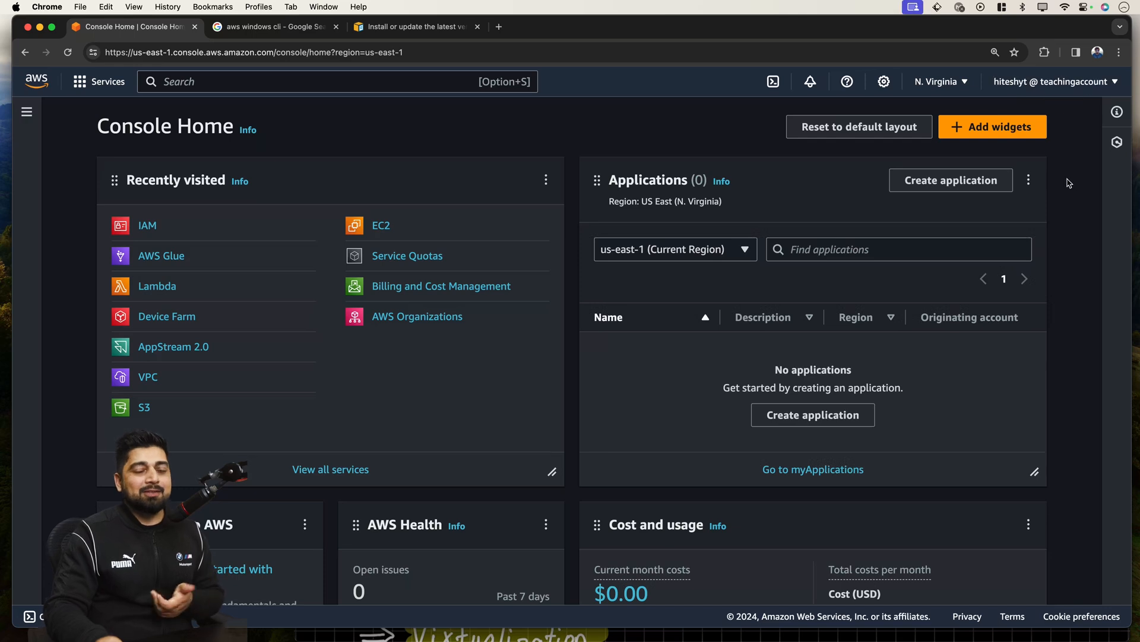
mouse_move(585, 158)
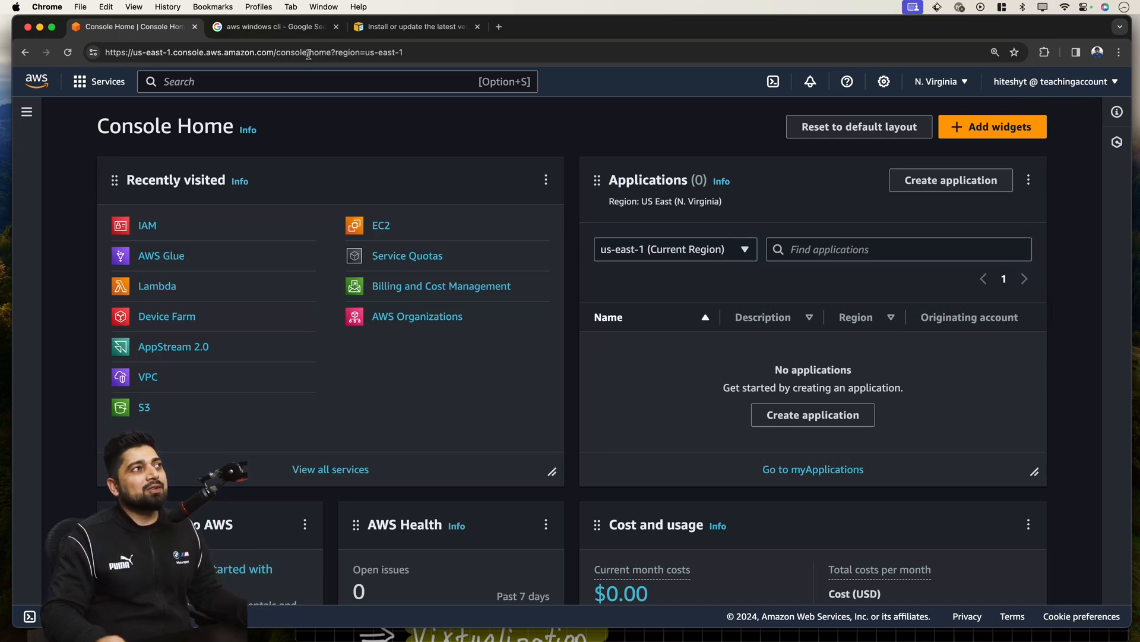
Step: Bring back the Google results for 'aws windows cli', topped by the AWS CLI install guide
left_click(273, 26)
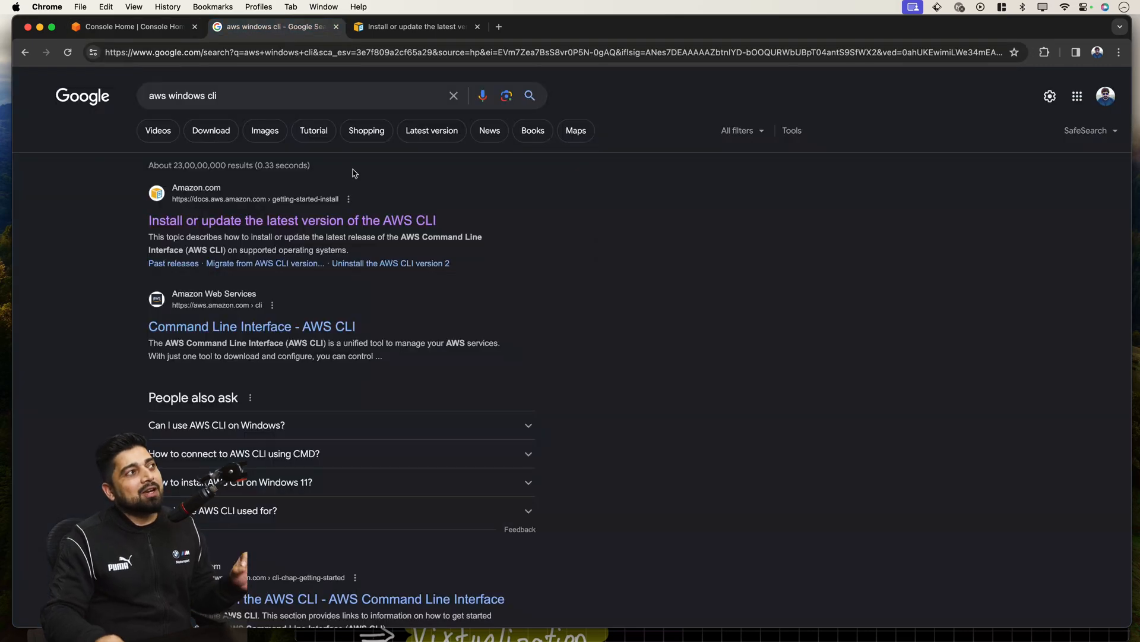
mouse_move(253, 95)
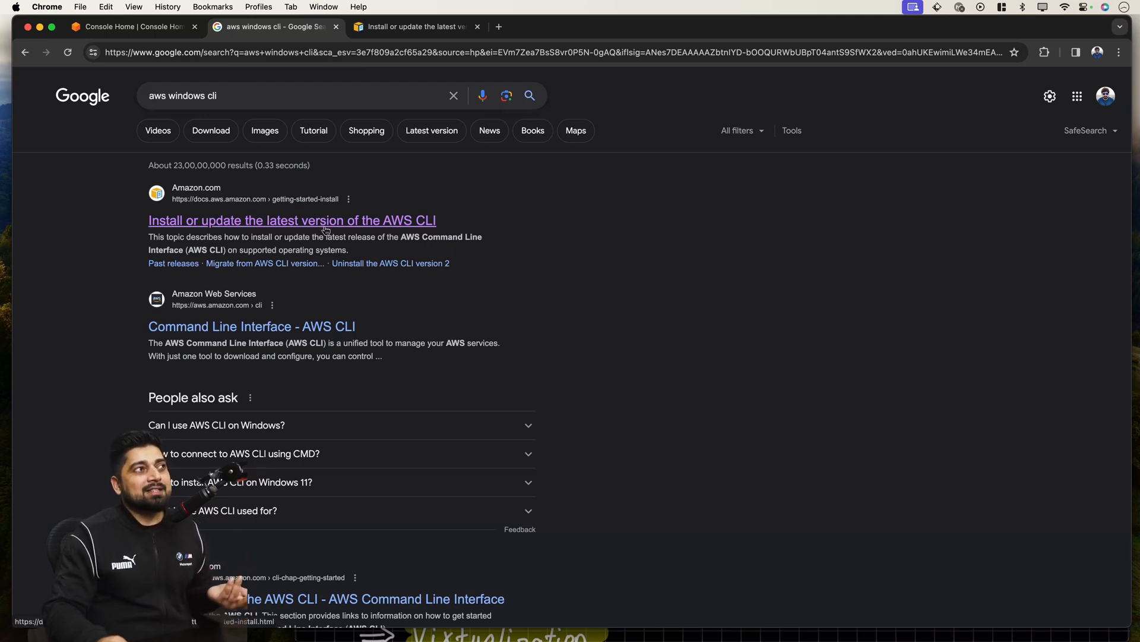
Step: Expand the Windows instructions in the AWS CLI install guide and highlight the version check command
left_click(292, 219)
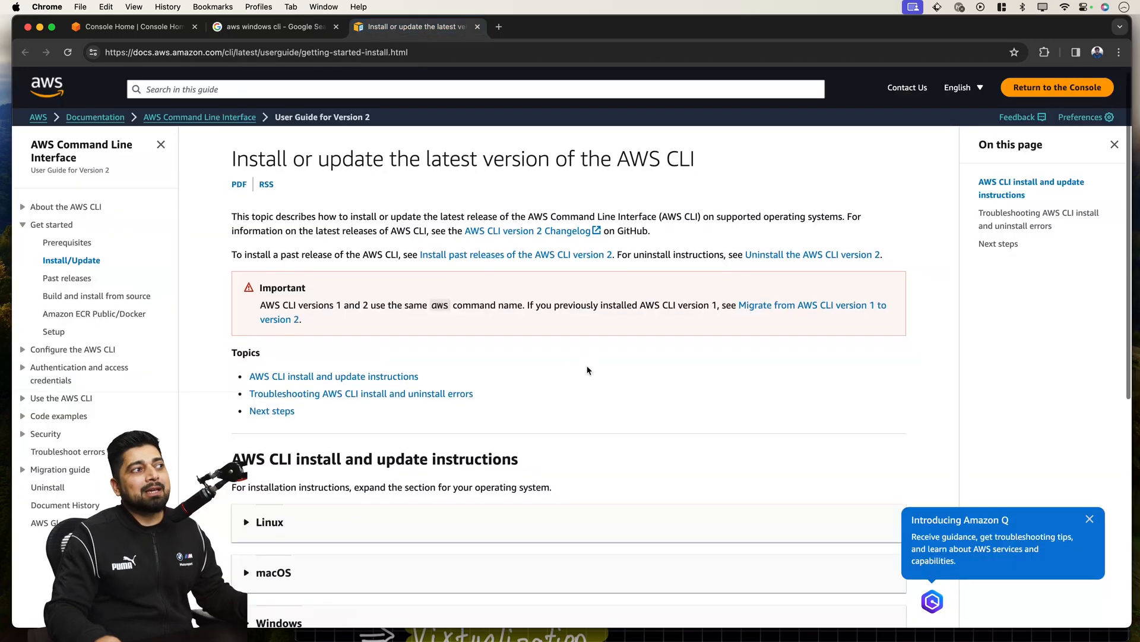
scroll("down", 3)
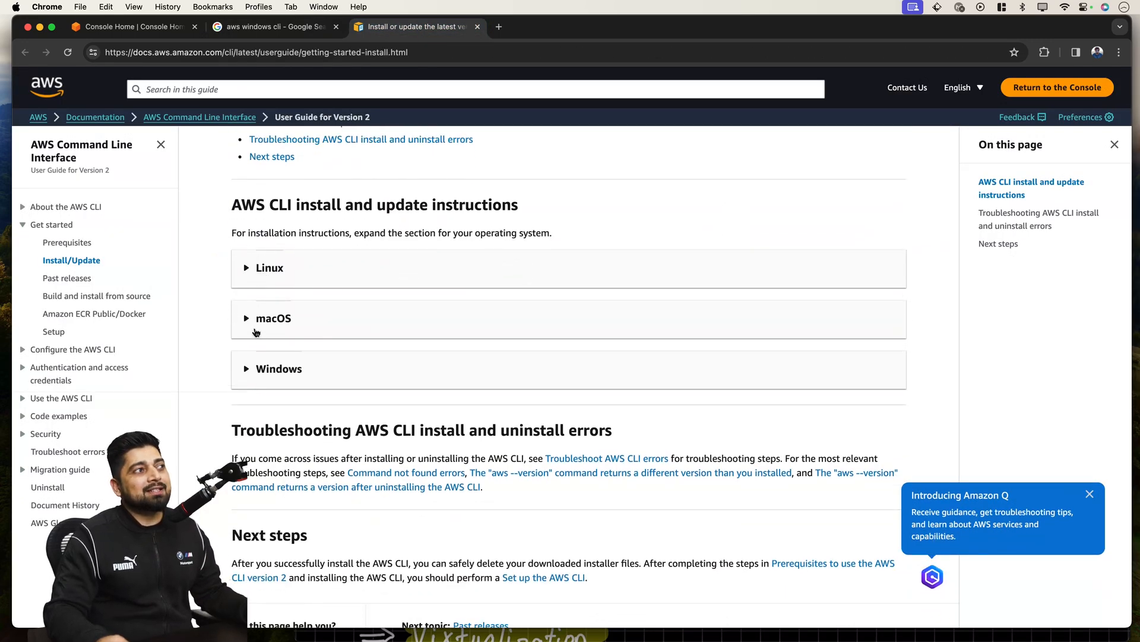
left_click(279, 369)
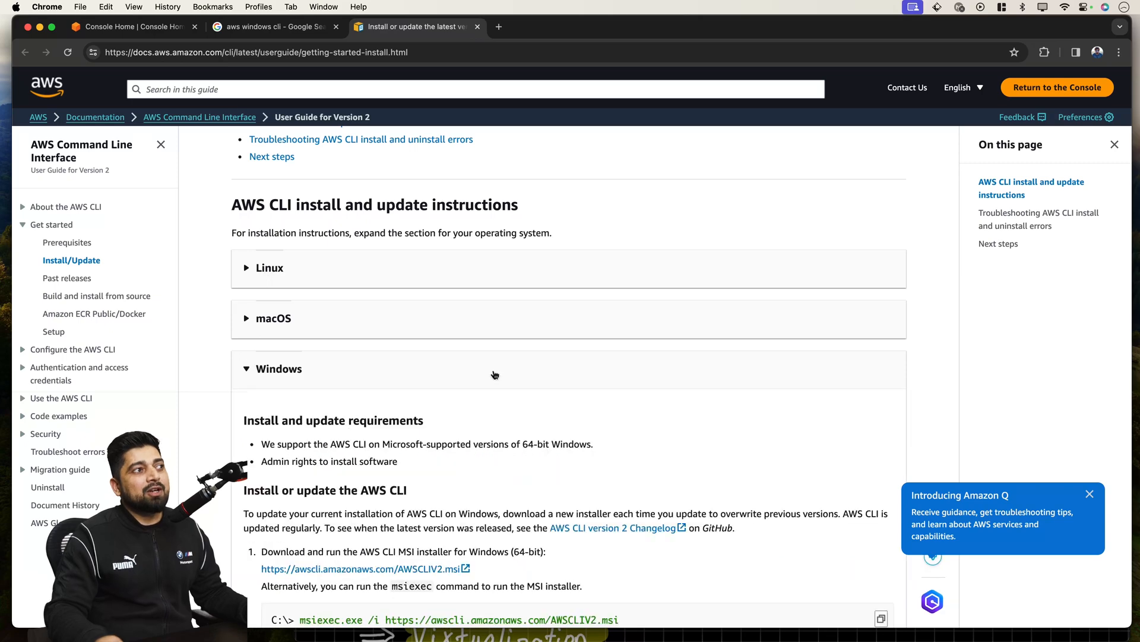
scroll("down", 3)
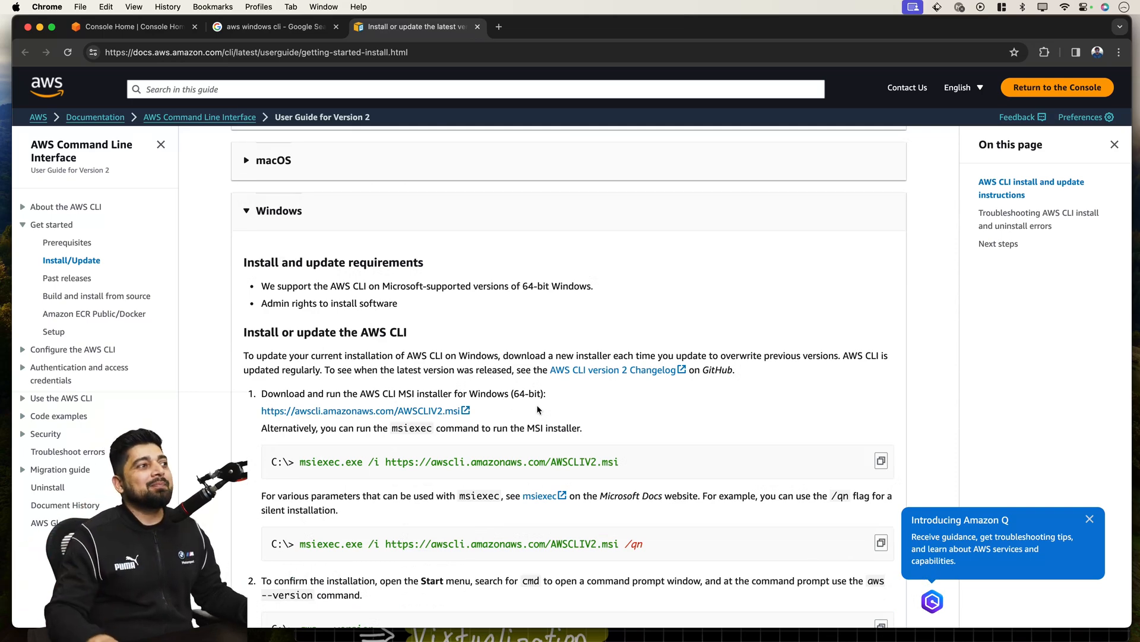
scroll("down", 3)
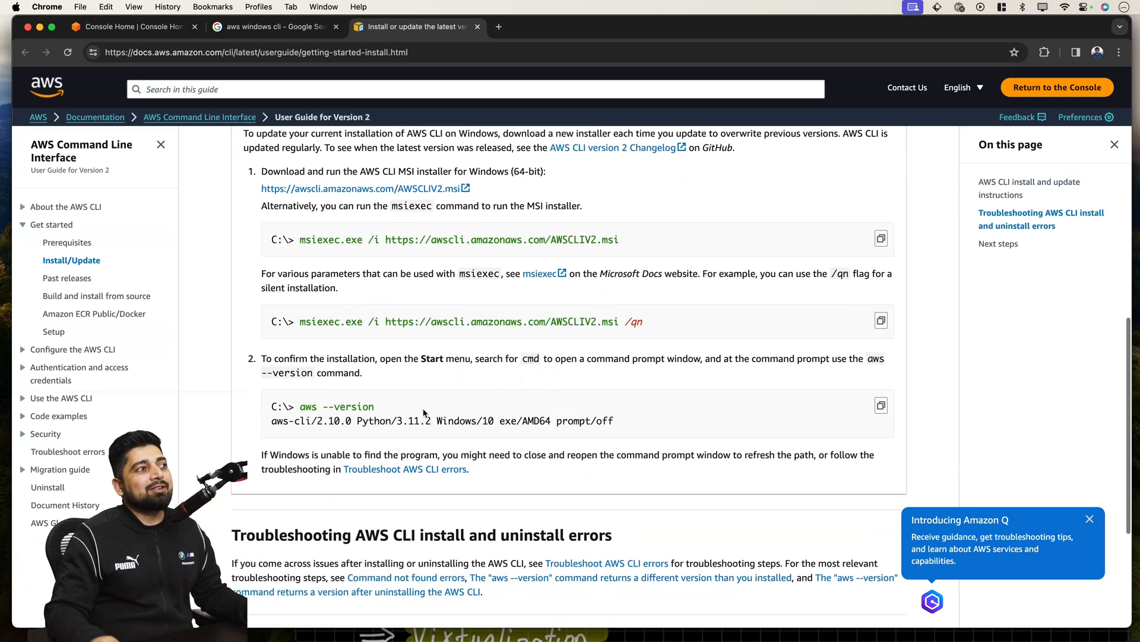
double_click(336, 406)
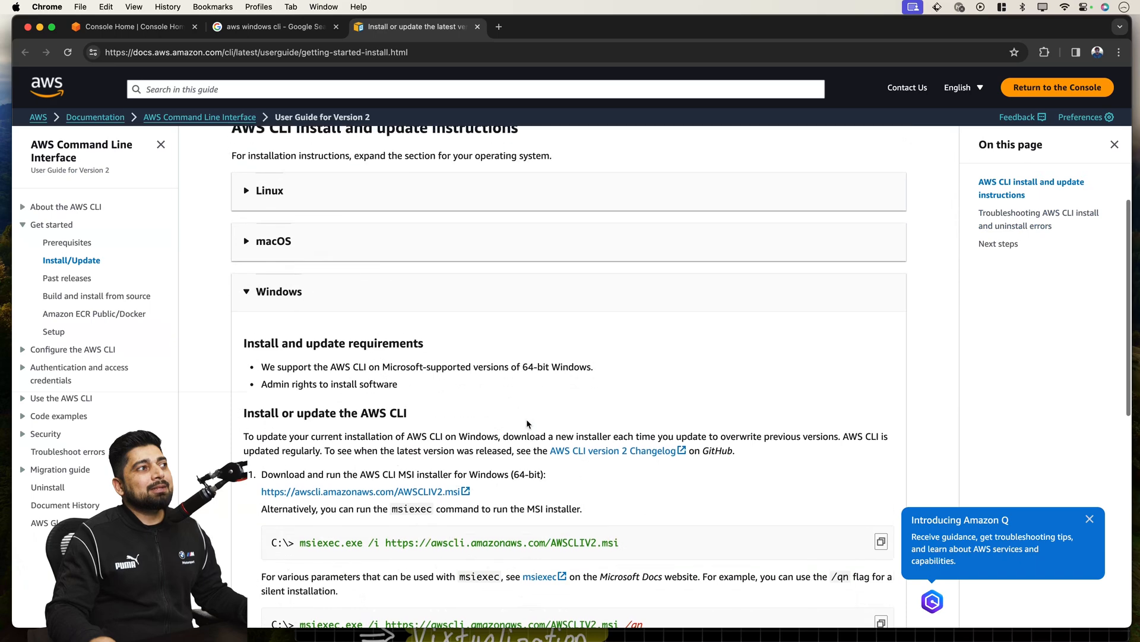
Step: Expand the macOS instructions, show the all-users command-line installer steps and highlight the version check
left_click(273, 241)
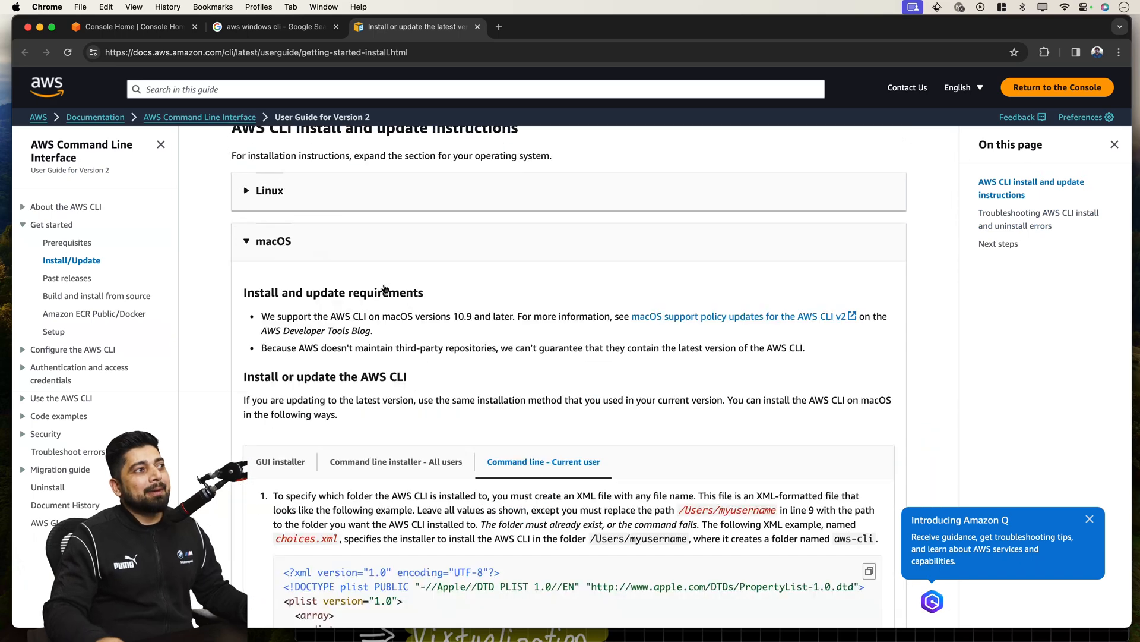
scroll("down", 3)
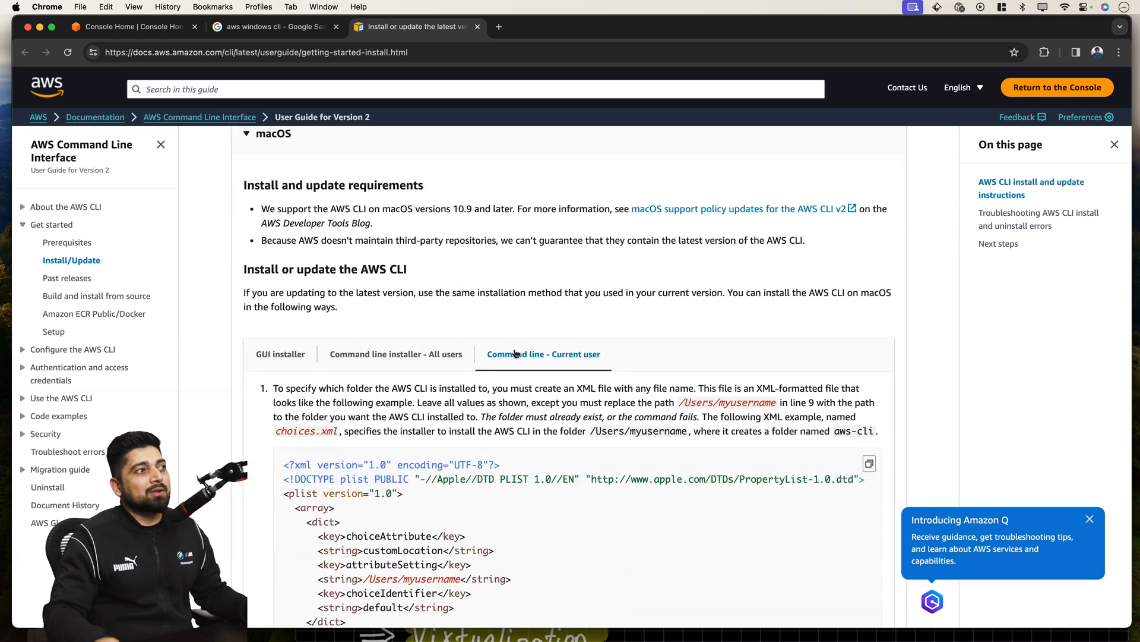
left_click(279, 354)
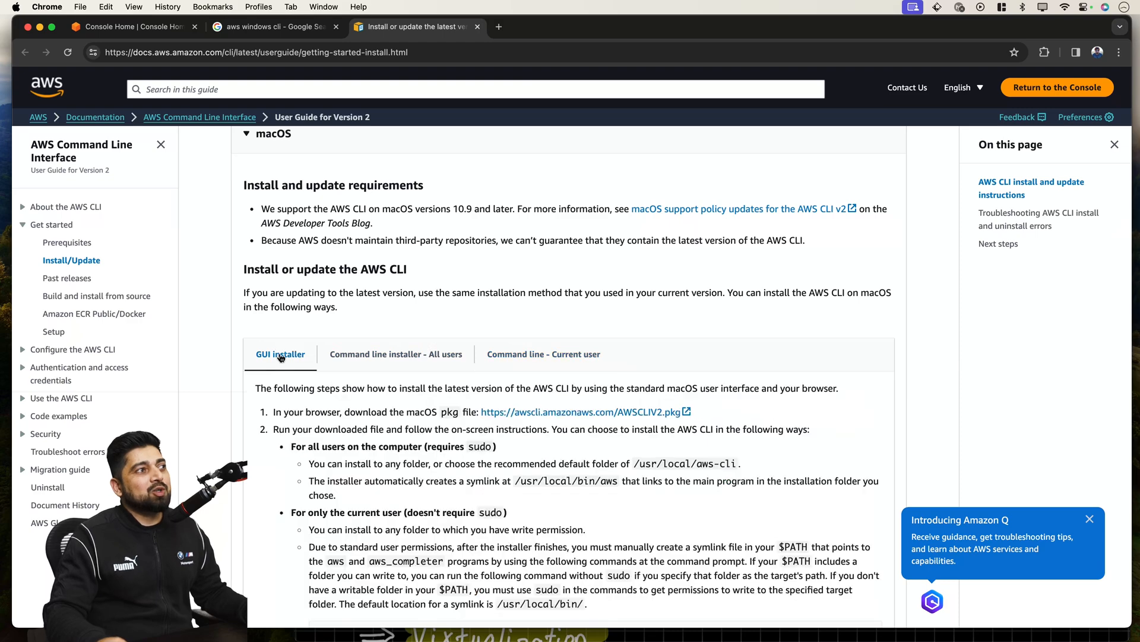
left_click(396, 353)
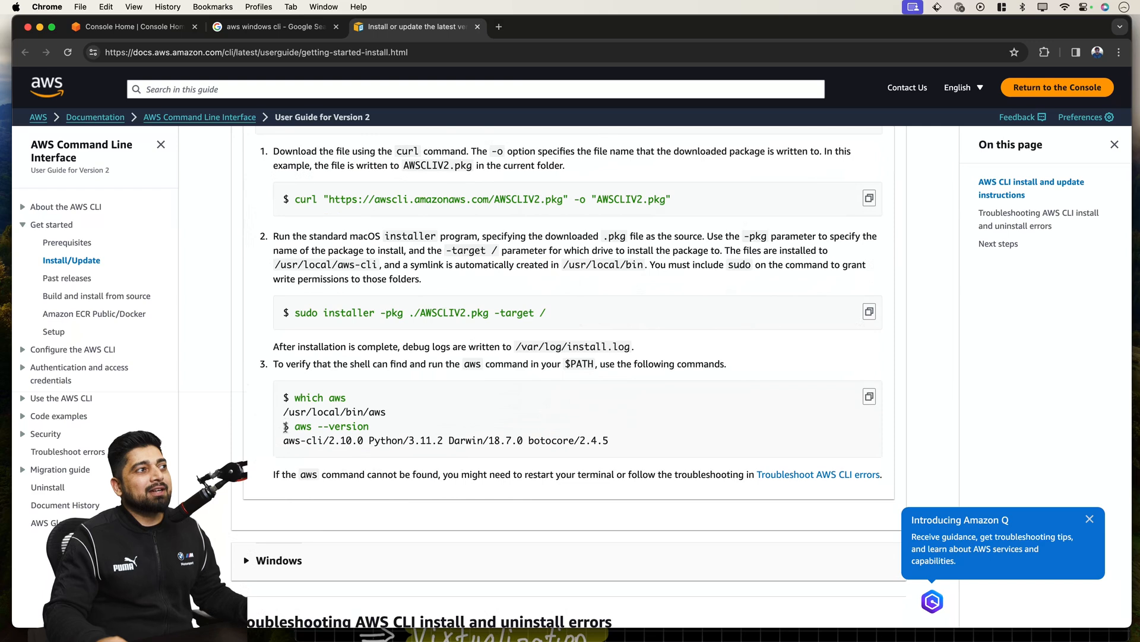
double_click(331, 427)
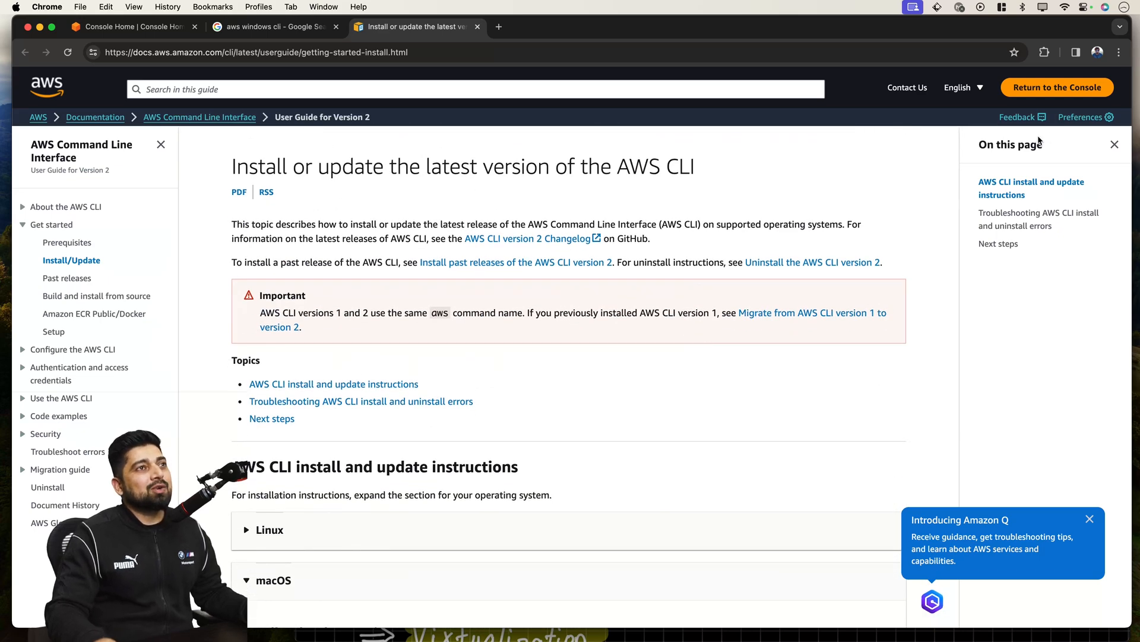
Step: Switch the documentation's text theme to Dark in the display preferences
left_click(1083, 117)
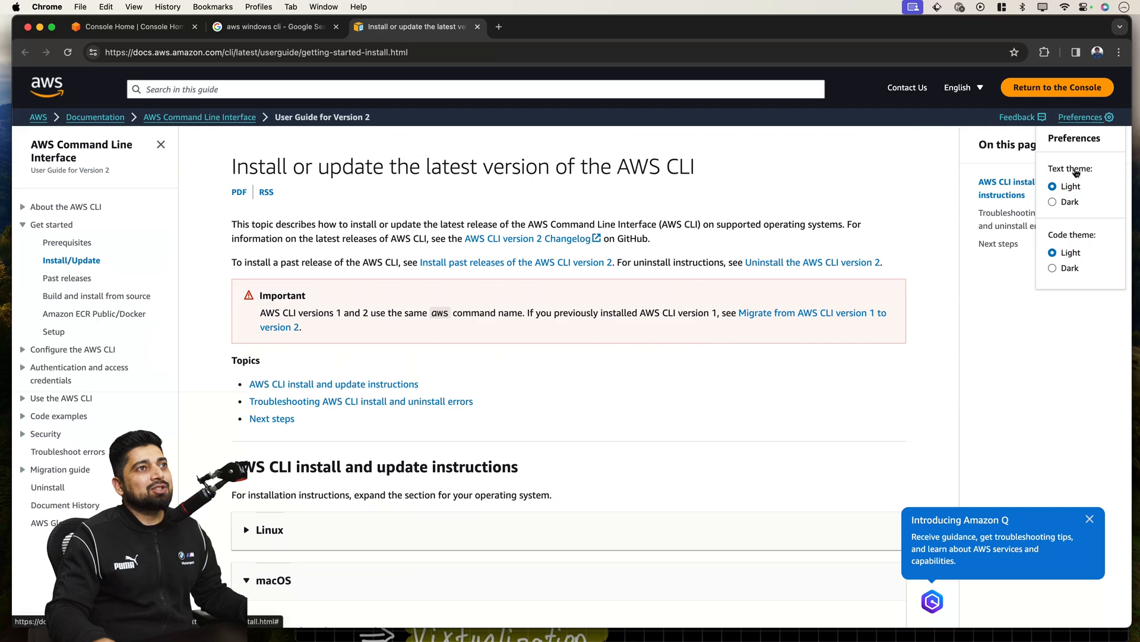
left_click(1053, 201)
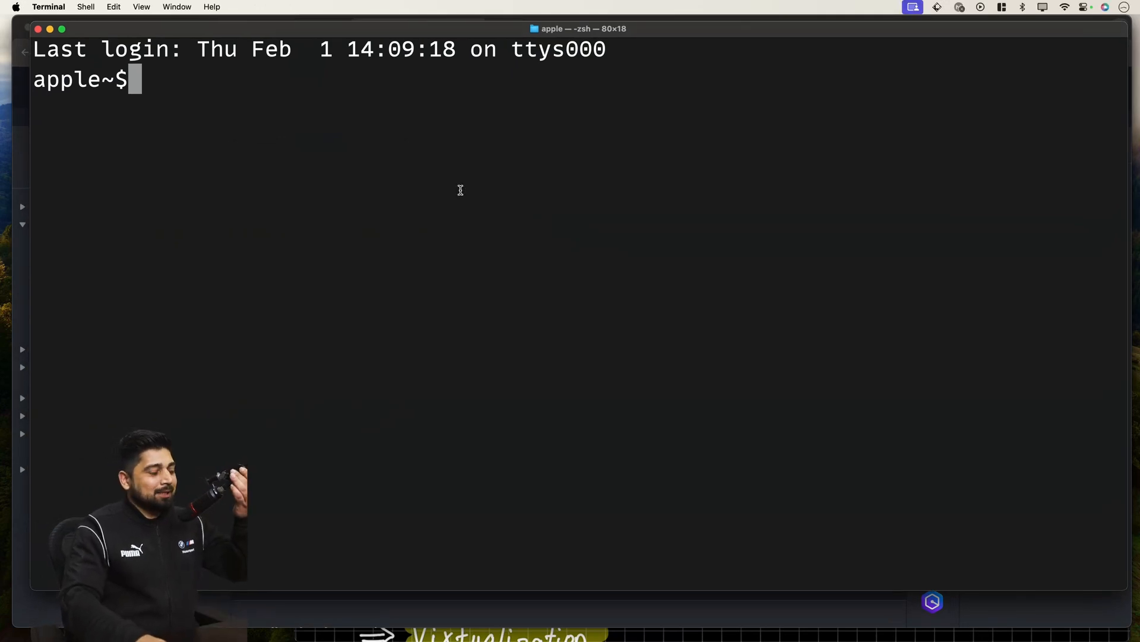
Step: Enter the 'aws configure' command at the Terminal prompt
type("aws")
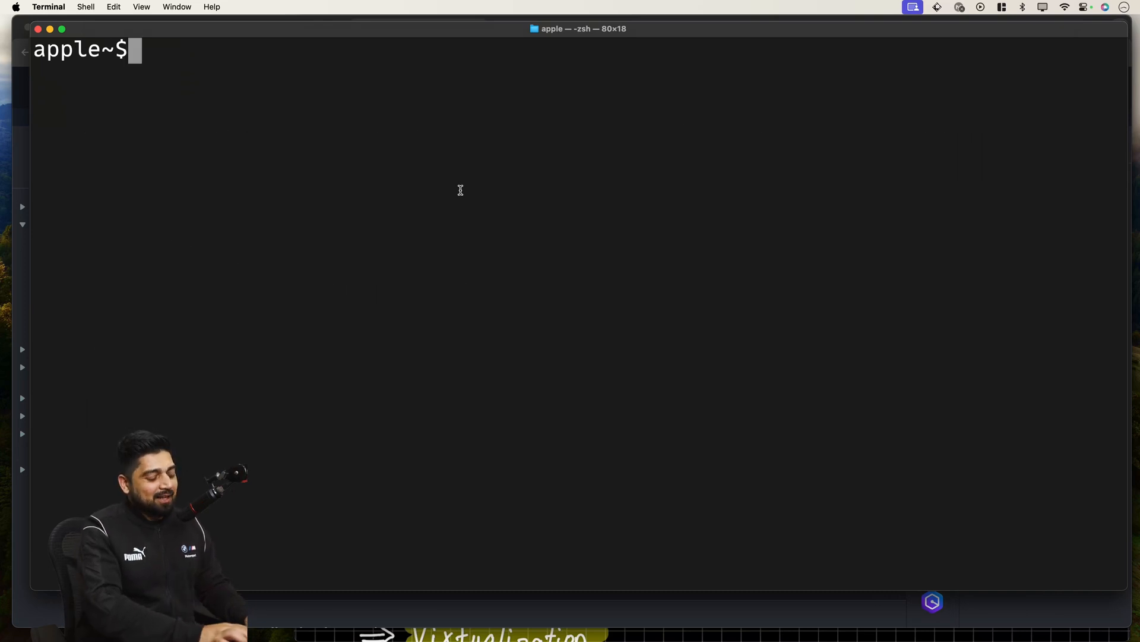
type("aws")
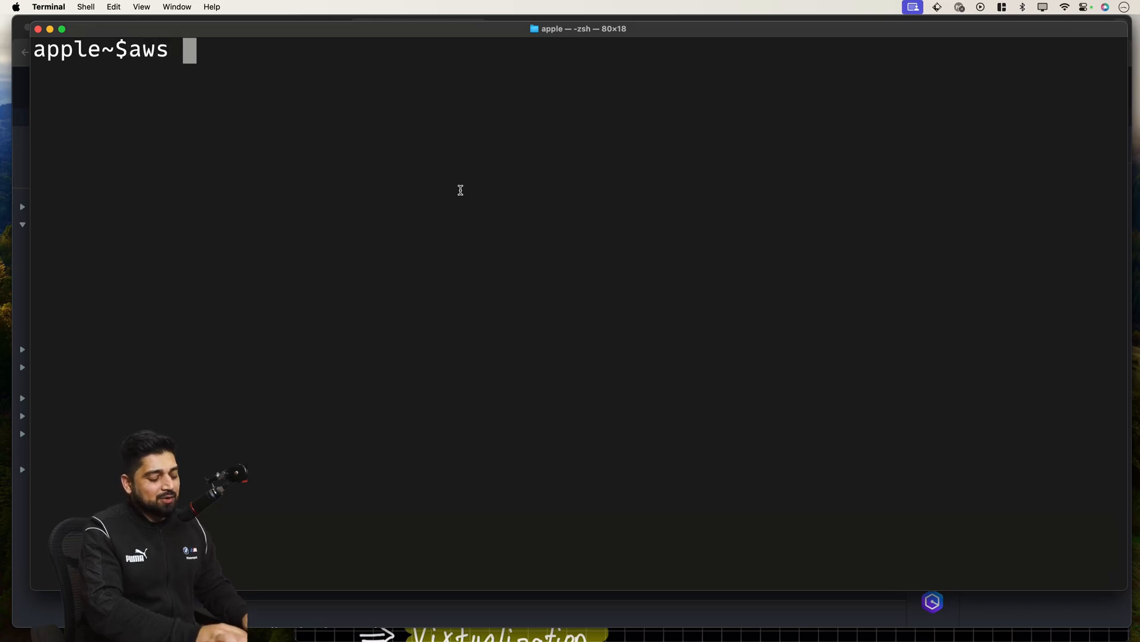
type("configure")
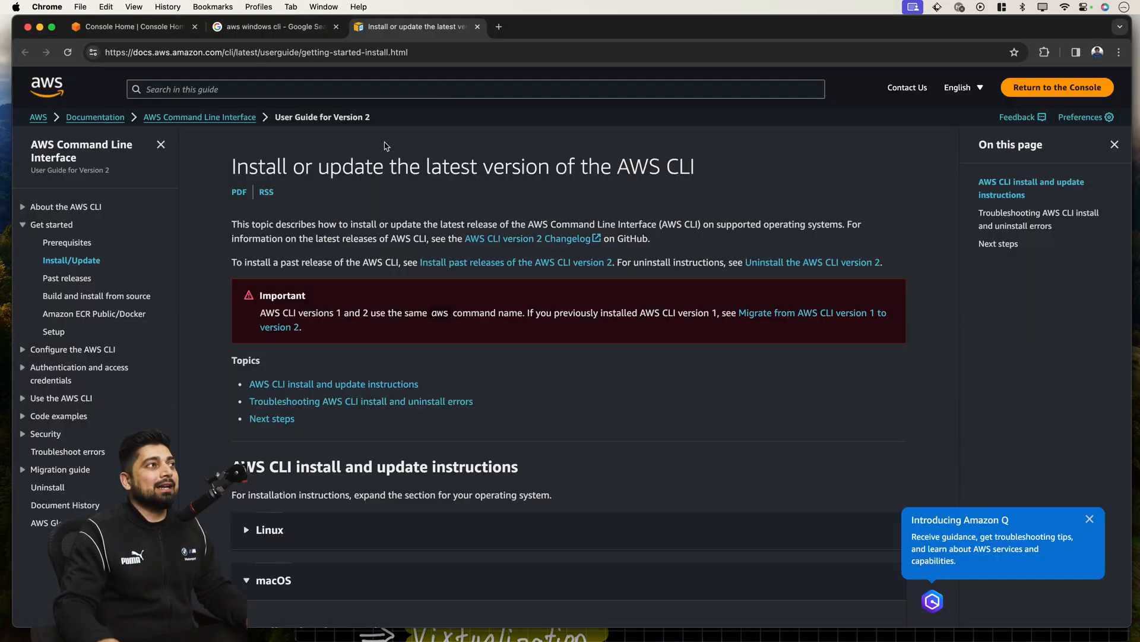
Step: From the console home, go to IAM Users and start creating a new user
left_click(129, 27)
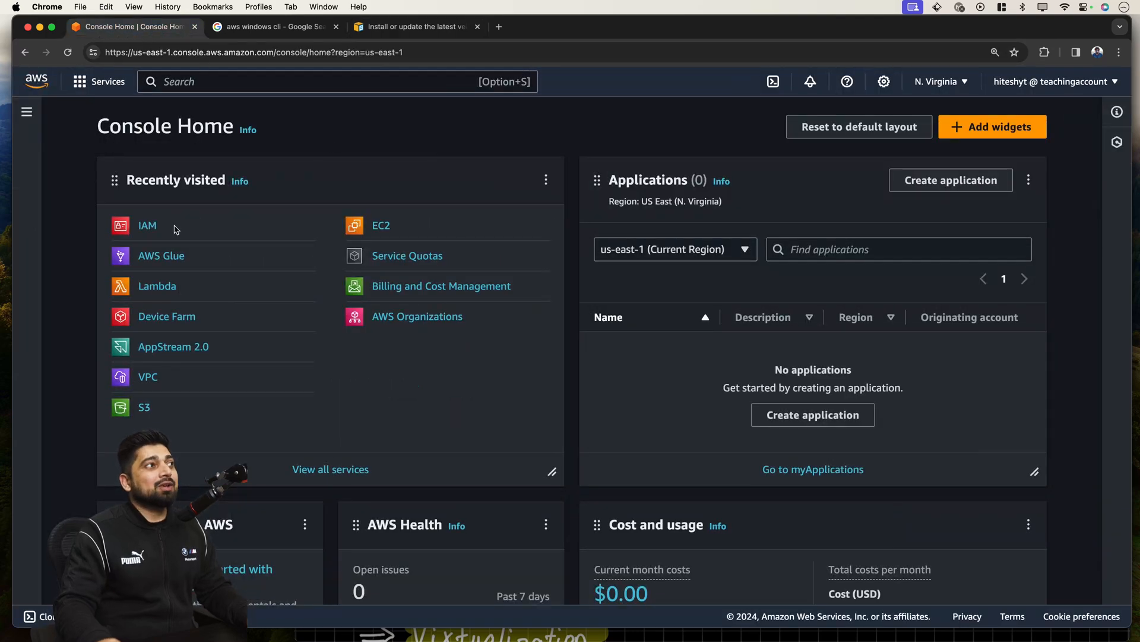
left_click(147, 226)
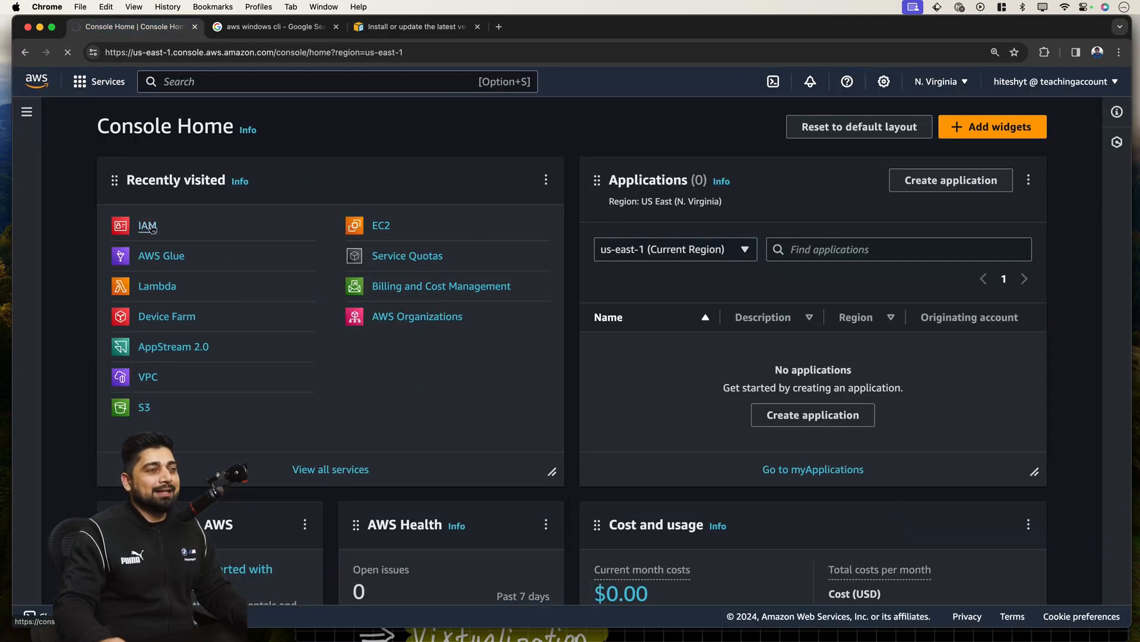
left_click(147, 226)
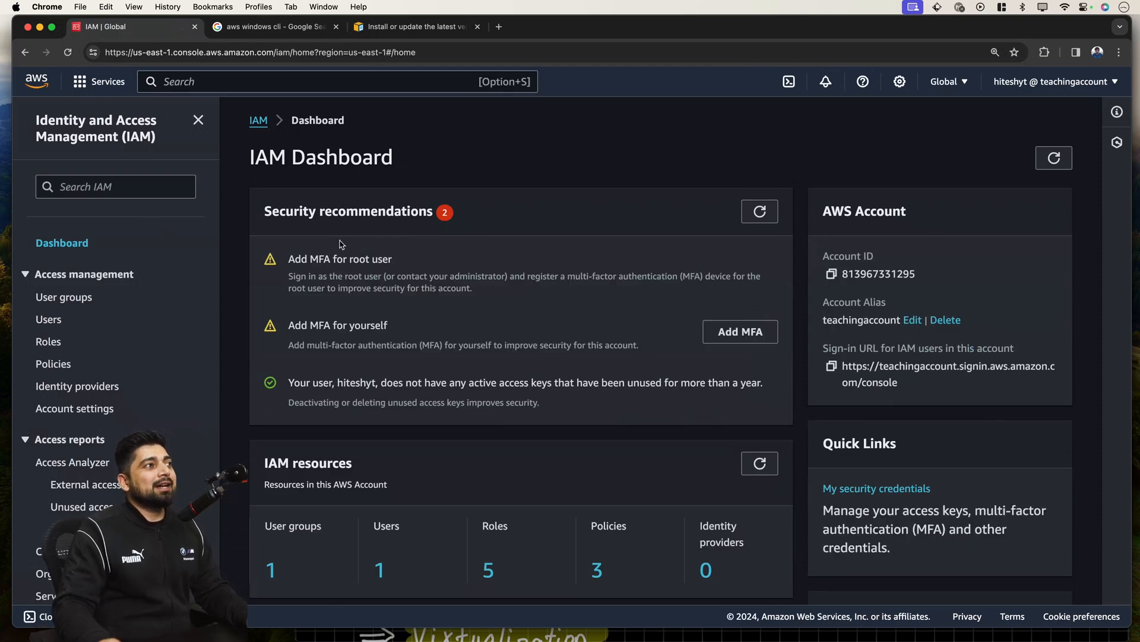
left_click(49, 319)
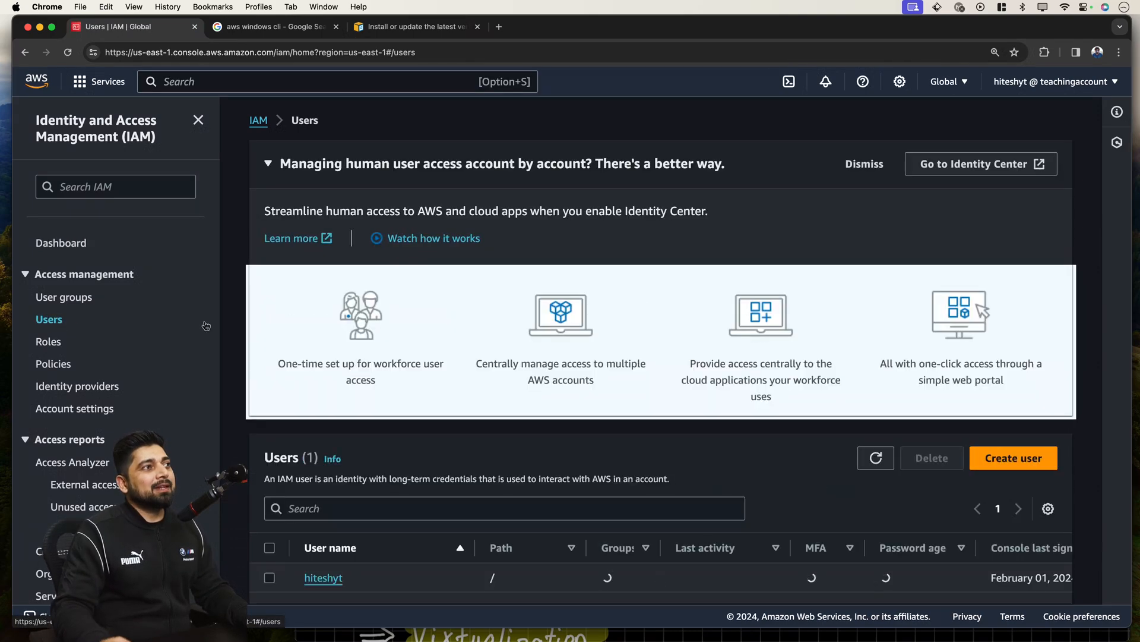
left_click(1012, 457)
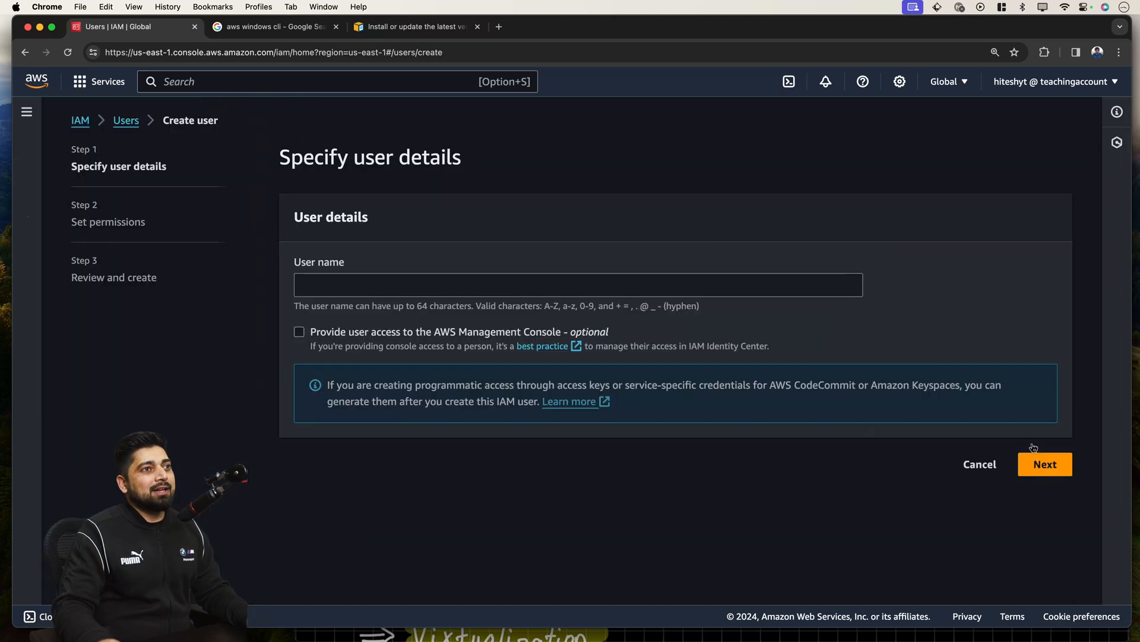
Step: Name the new user 'developer' and continue to the permissions step
left_click(578, 285)
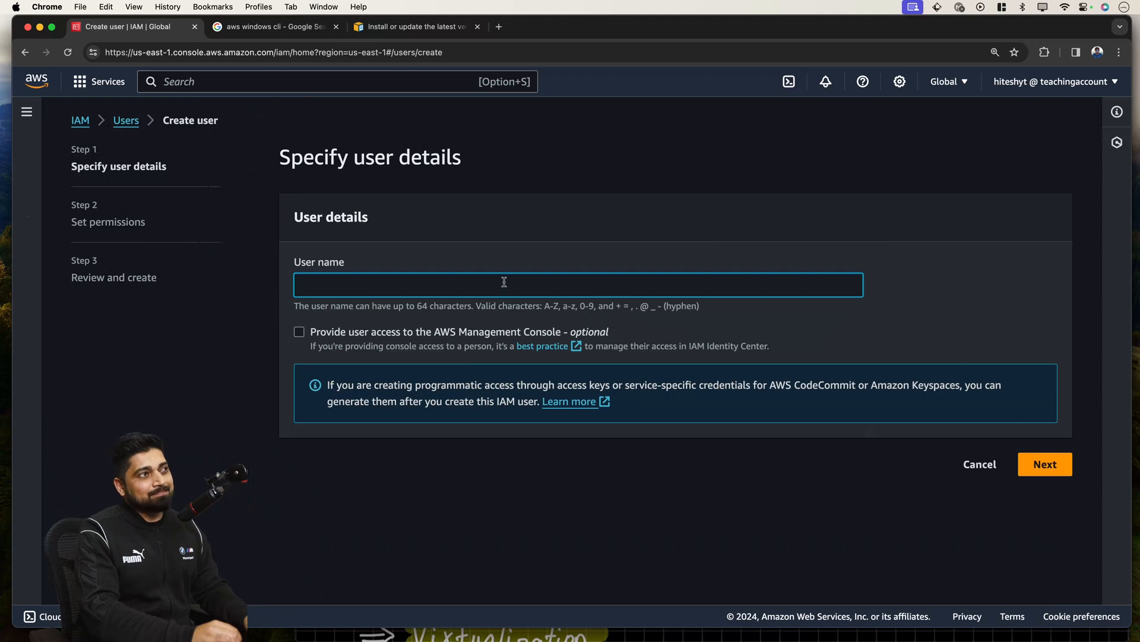
type("develop")
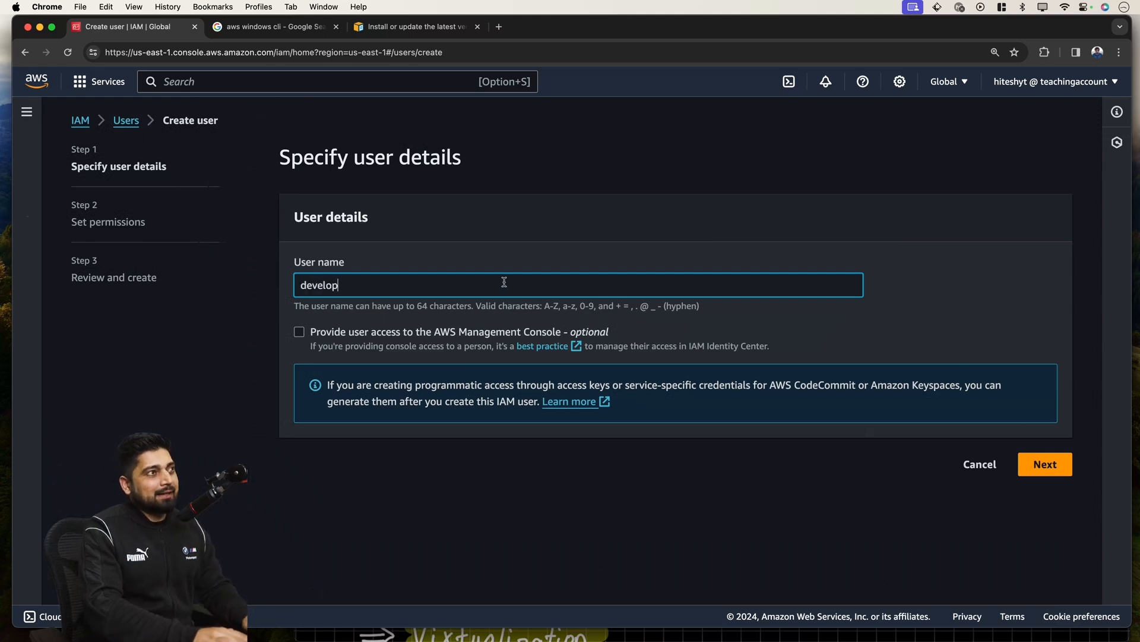
type("er")
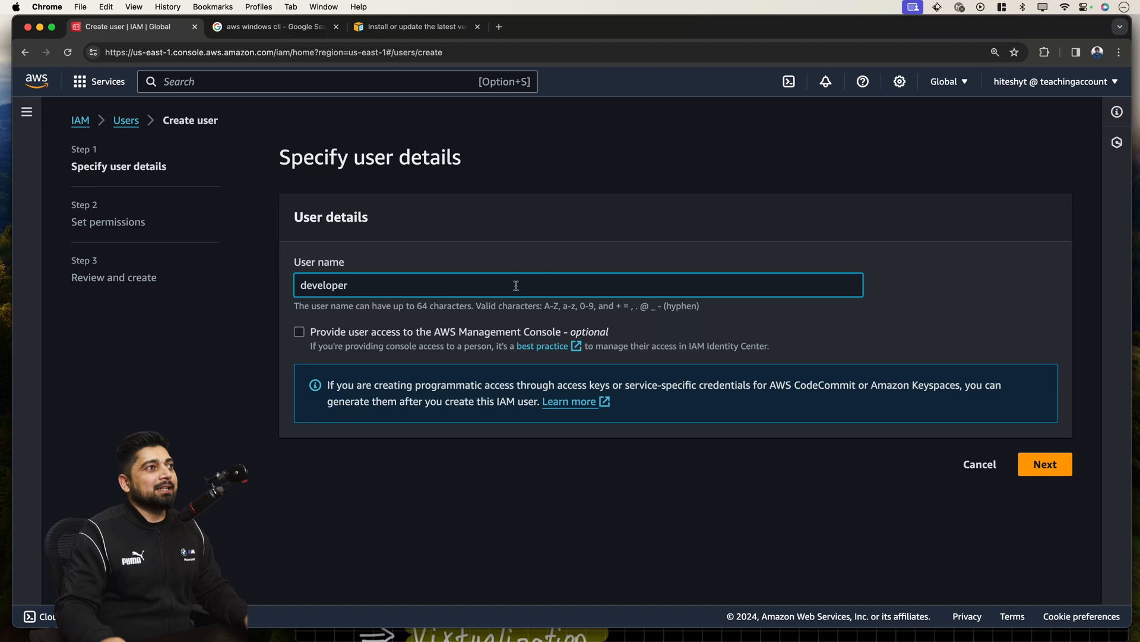
mouse_move(430, 342)
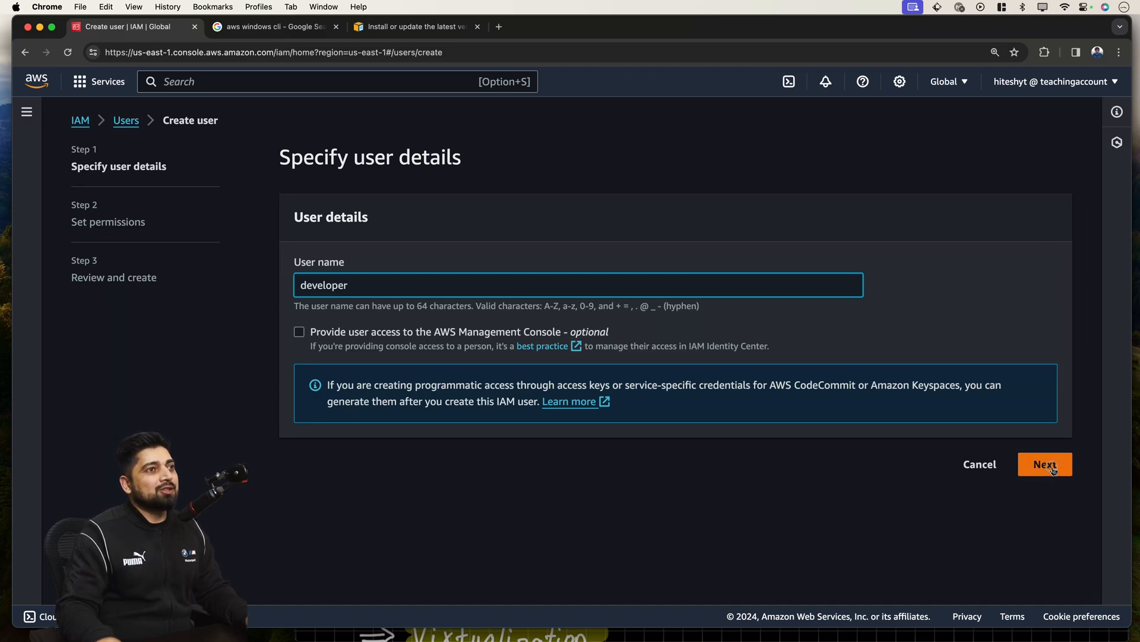
left_click(1044, 464)
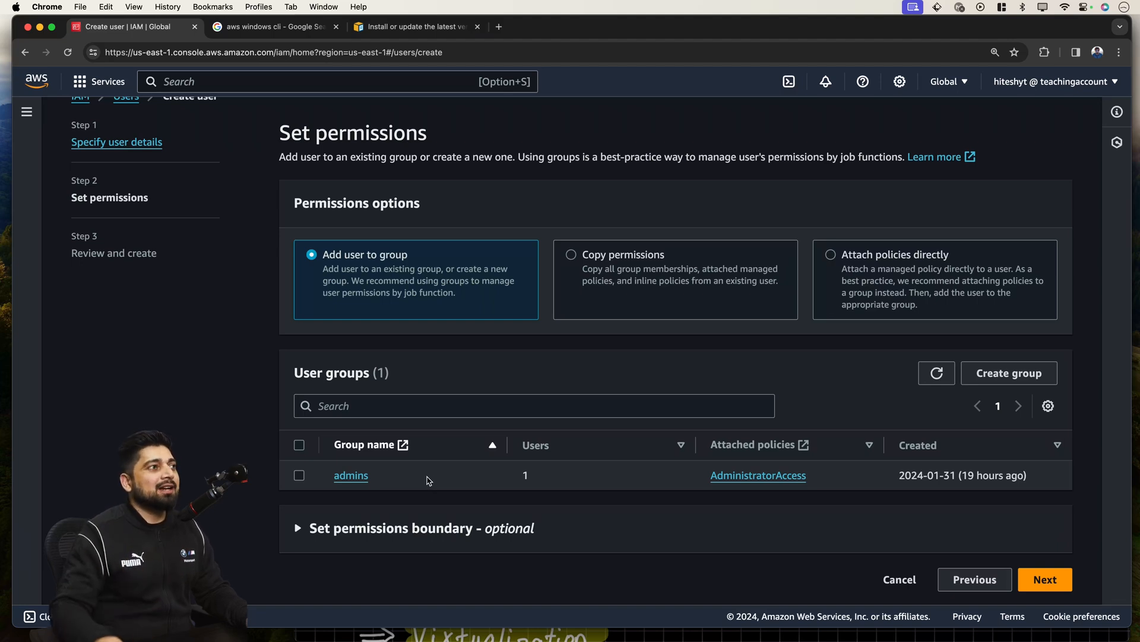
Step: Add developer to the admins group, reveal the permissions boundary settings and continue to review
left_click(298, 476)
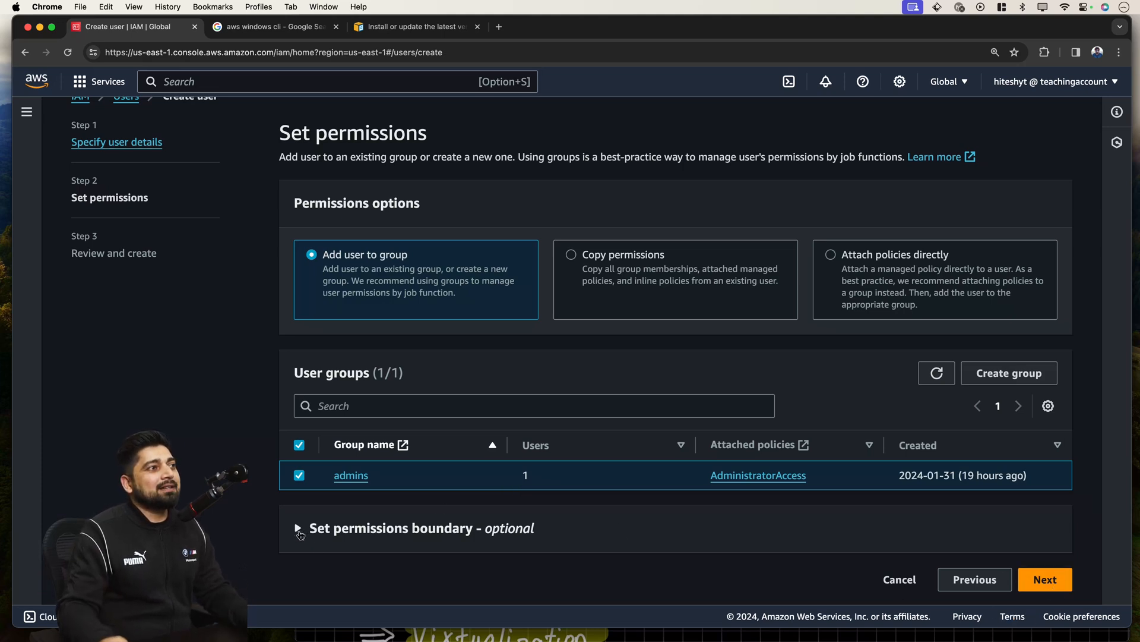
left_click(297, 527)
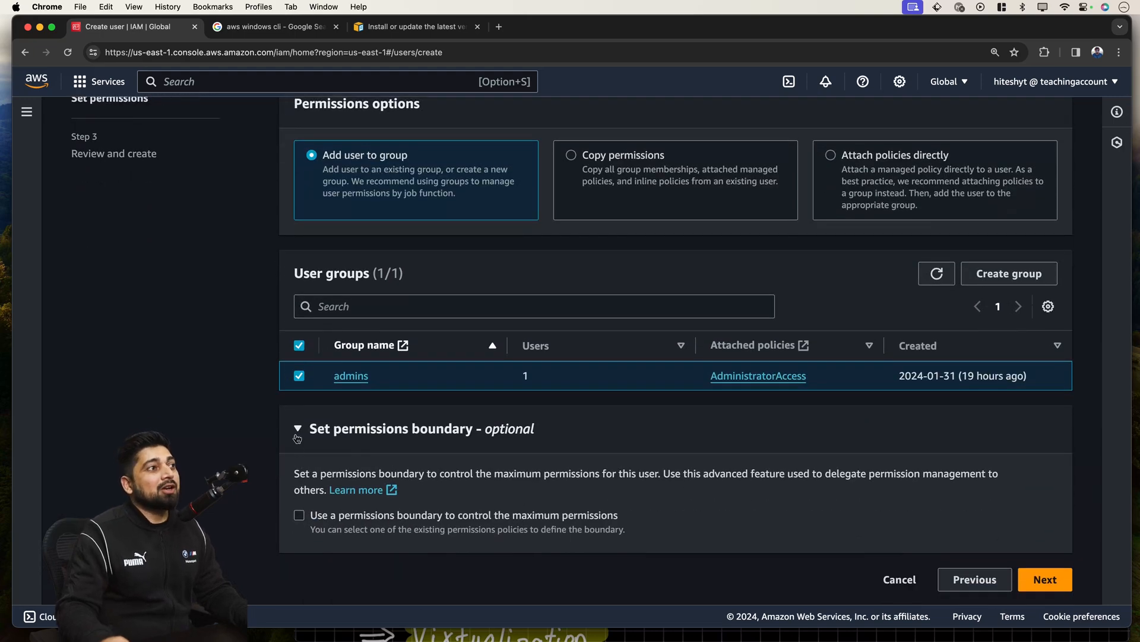
left_click(1045, 579)
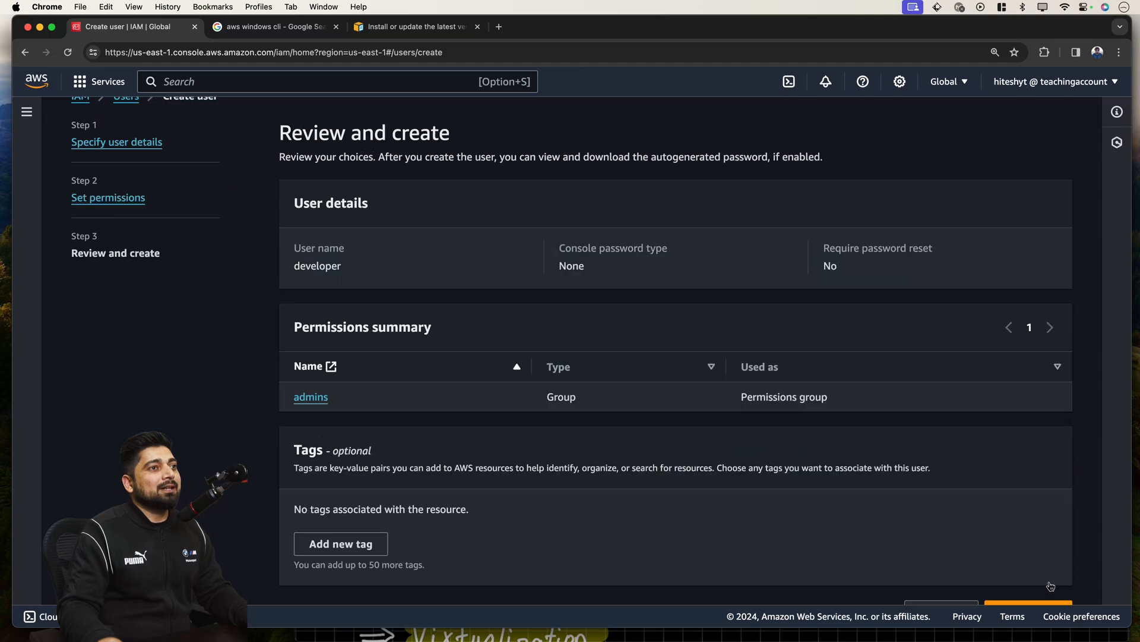
Step: Confirm creation of the developer user on the review page
scroll("down", 3)
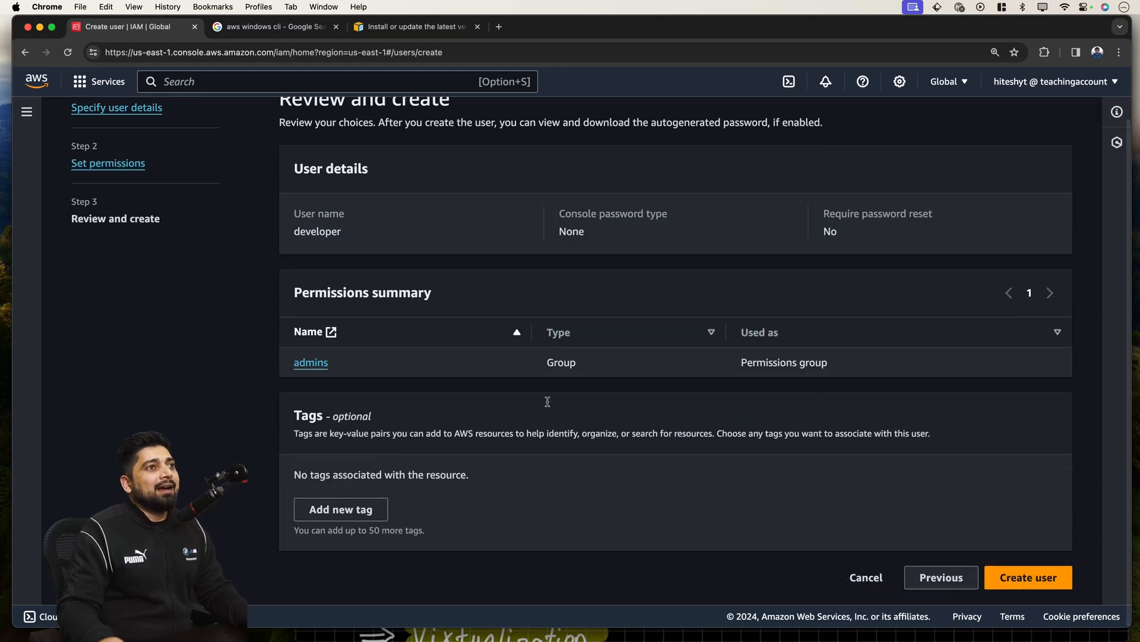
left_click(1028, 577)
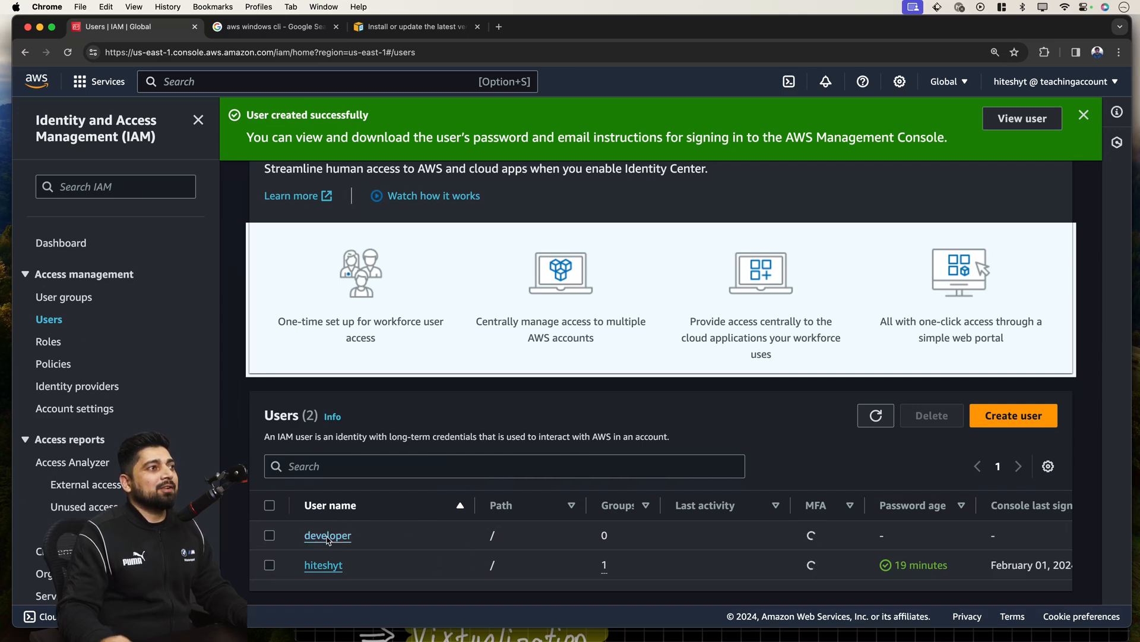
Step: Start an access key for developer, mark it for command line use and acknowledge the recommendation
left_click(327, 535)
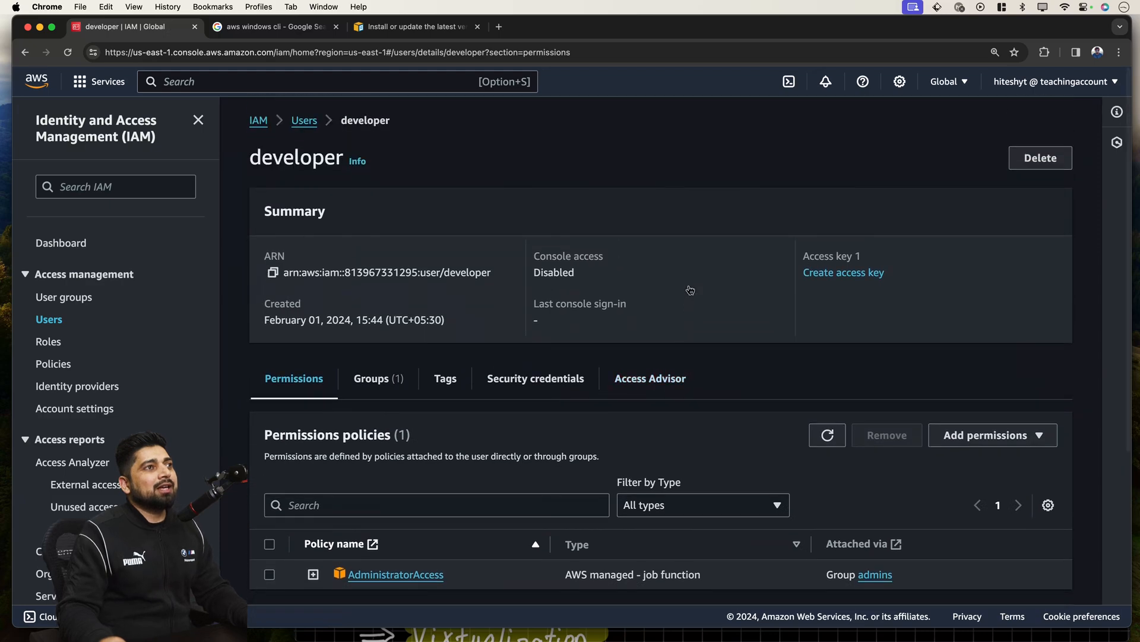
scroll("down", 3)
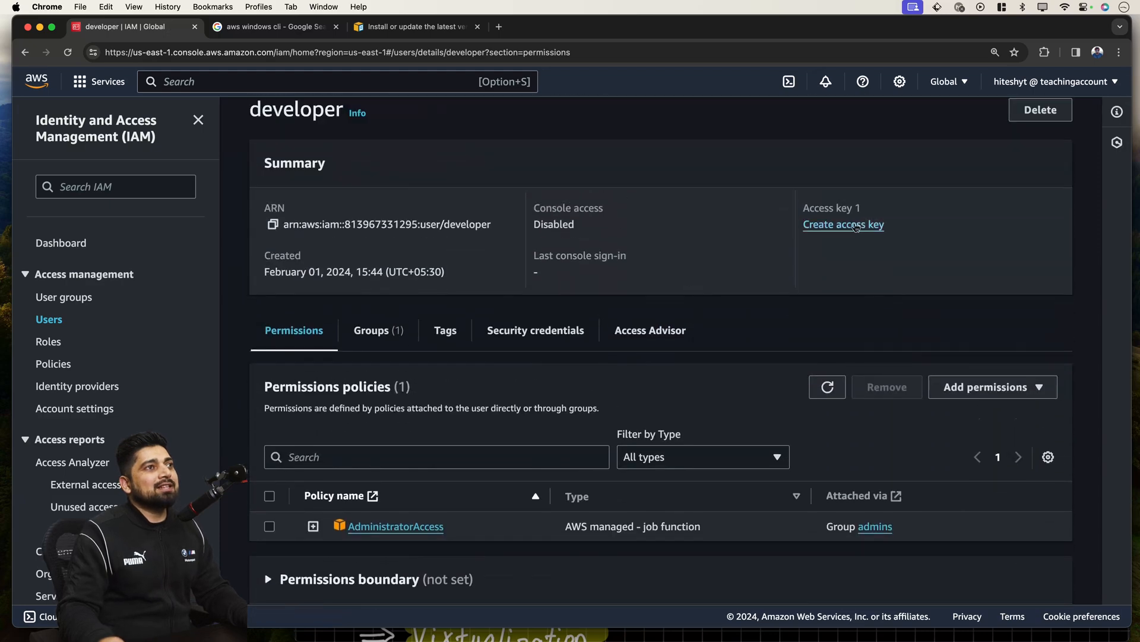
left_click(843, 224)
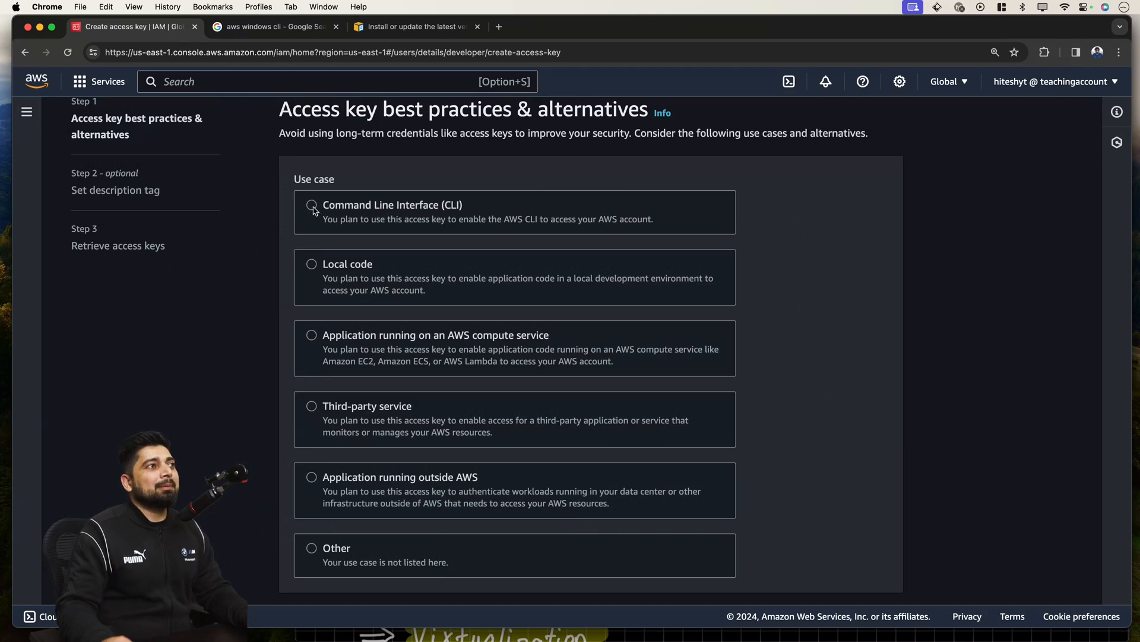
left_click(311, 205)
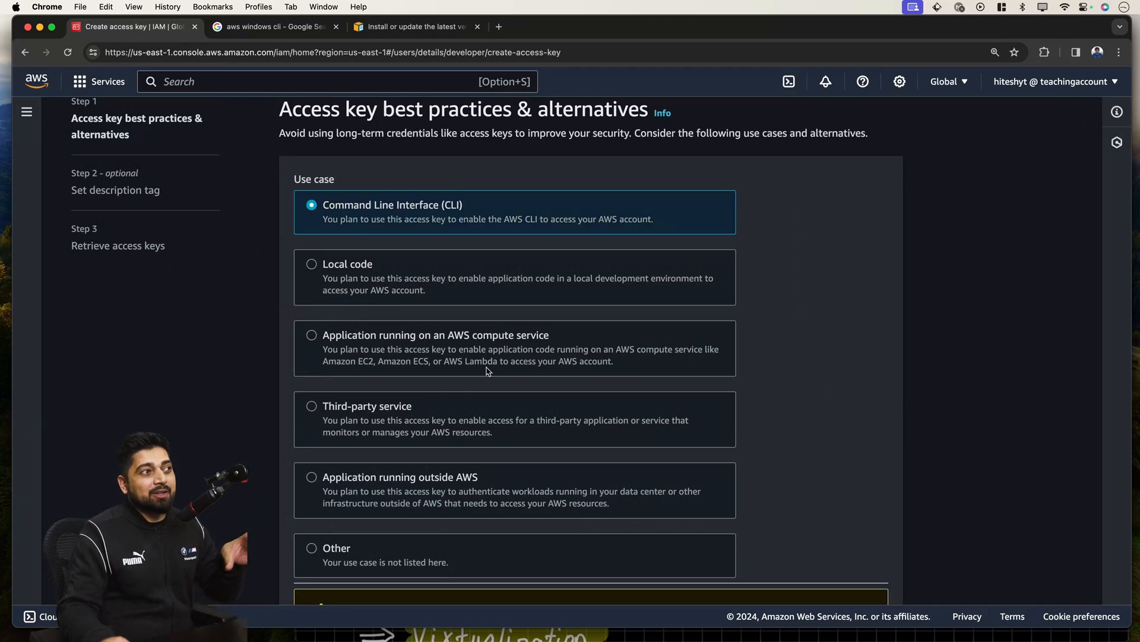
scroll("down", 3)
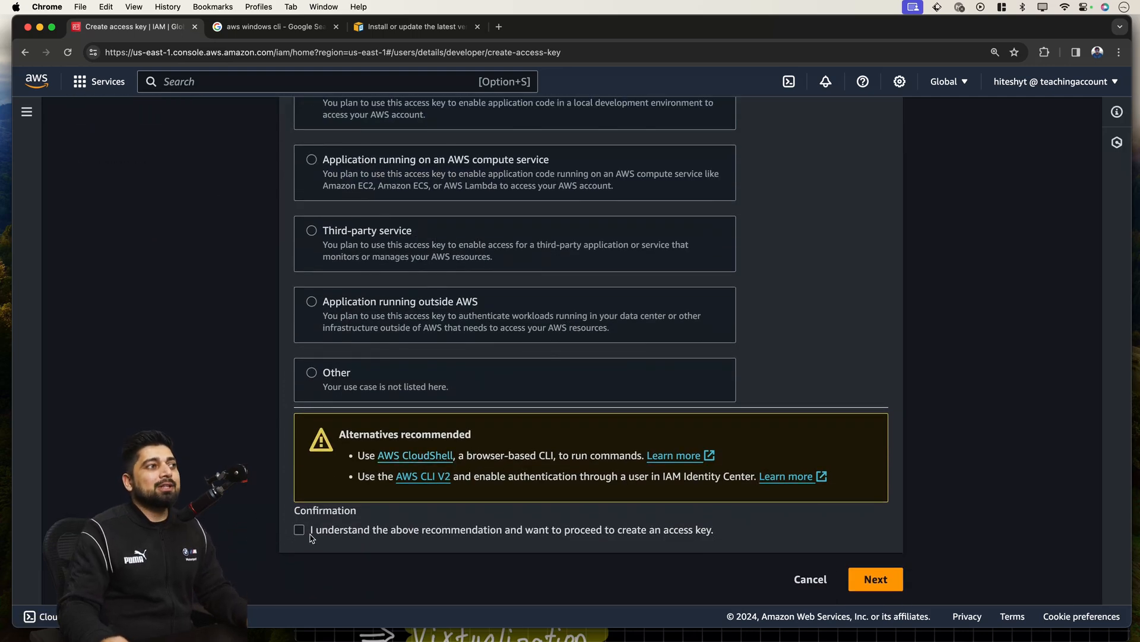
left_click(299, 529)
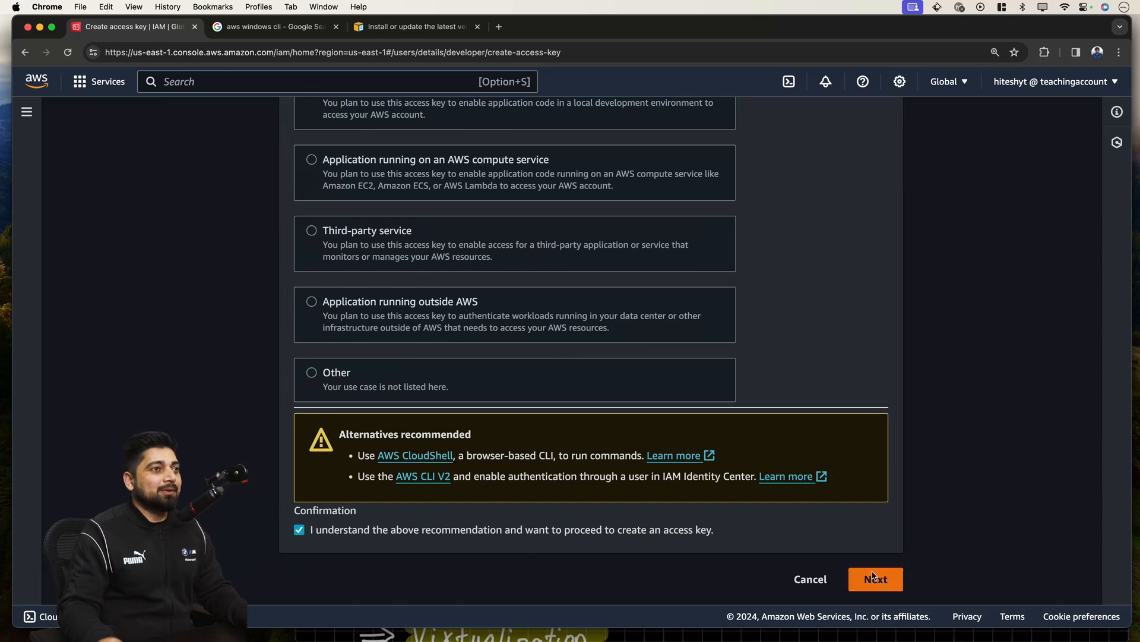
left_click(875, 578)
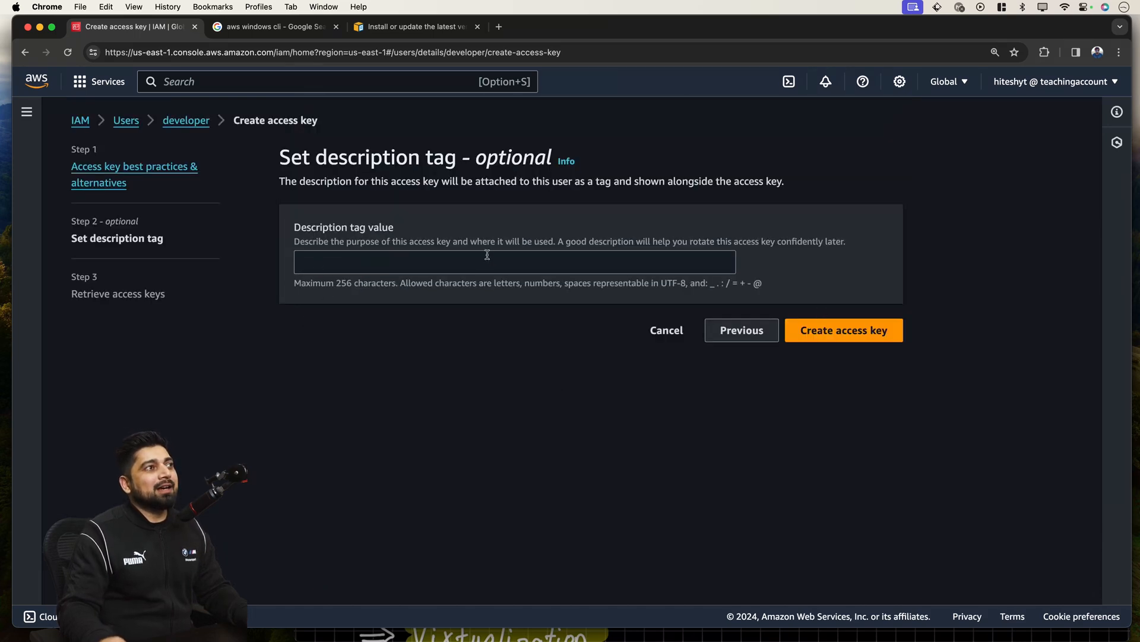
left_click(843, 329)
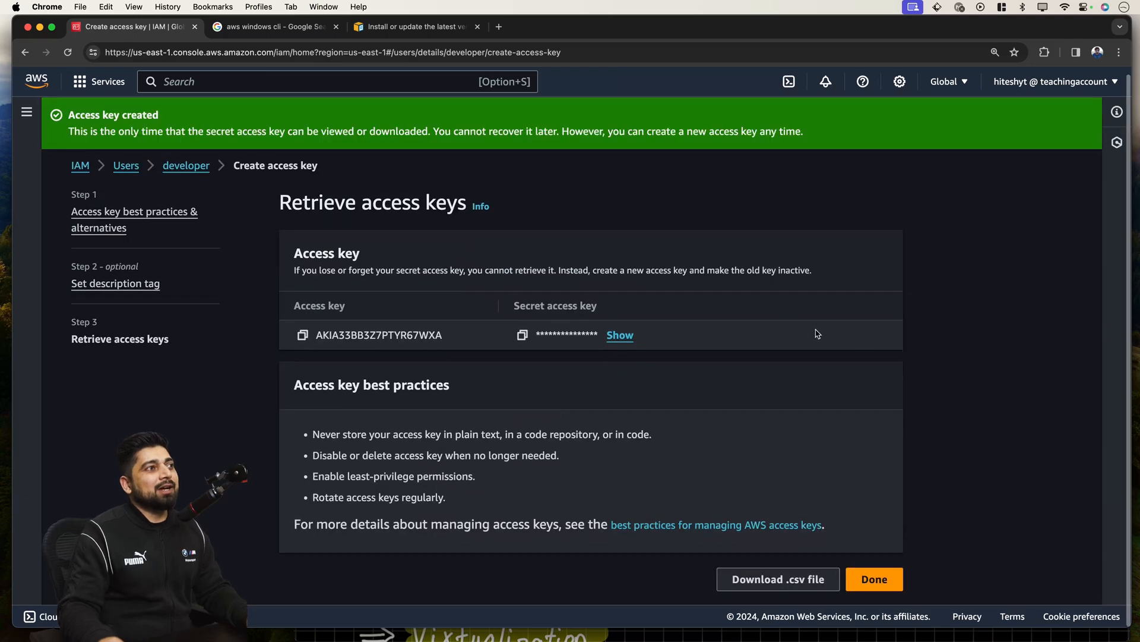
mouse_move(408, 312)
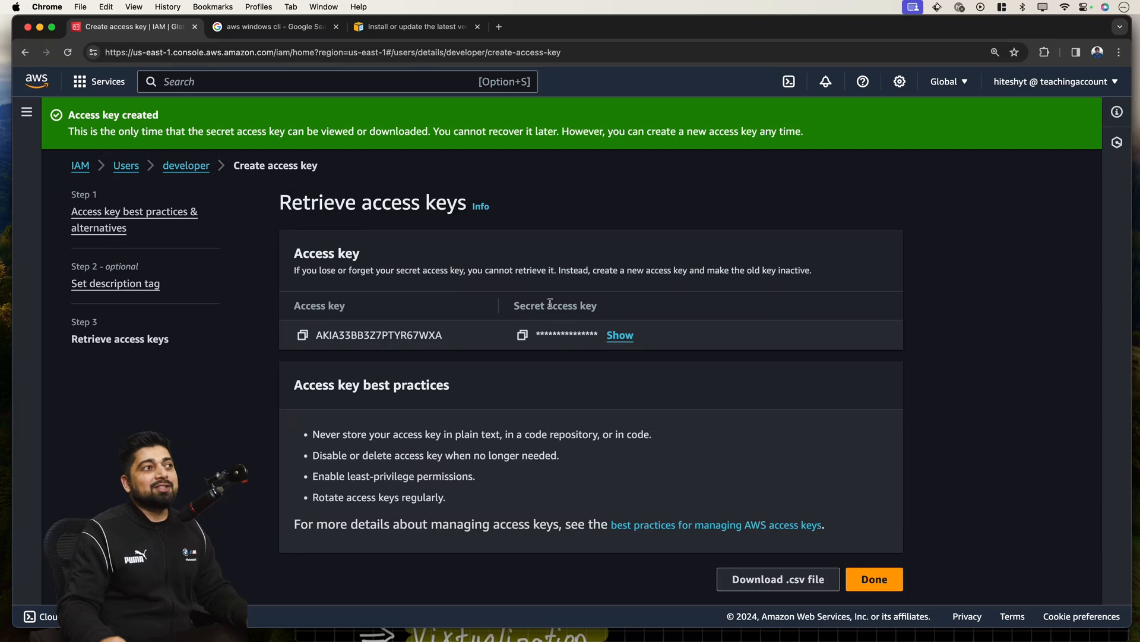
left_click(302, 334)
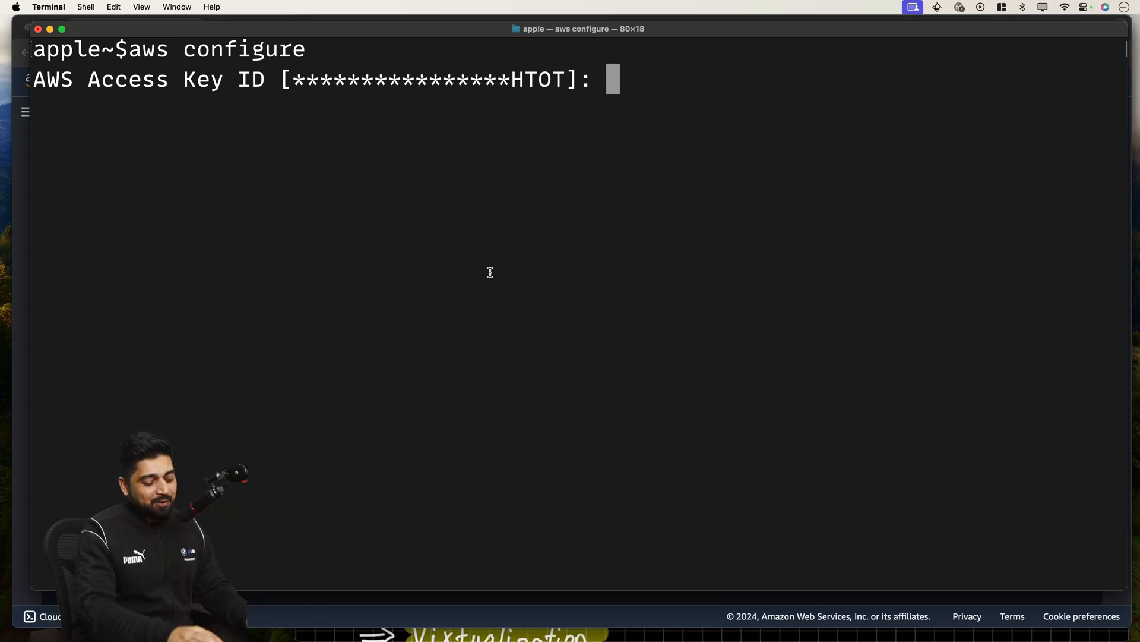
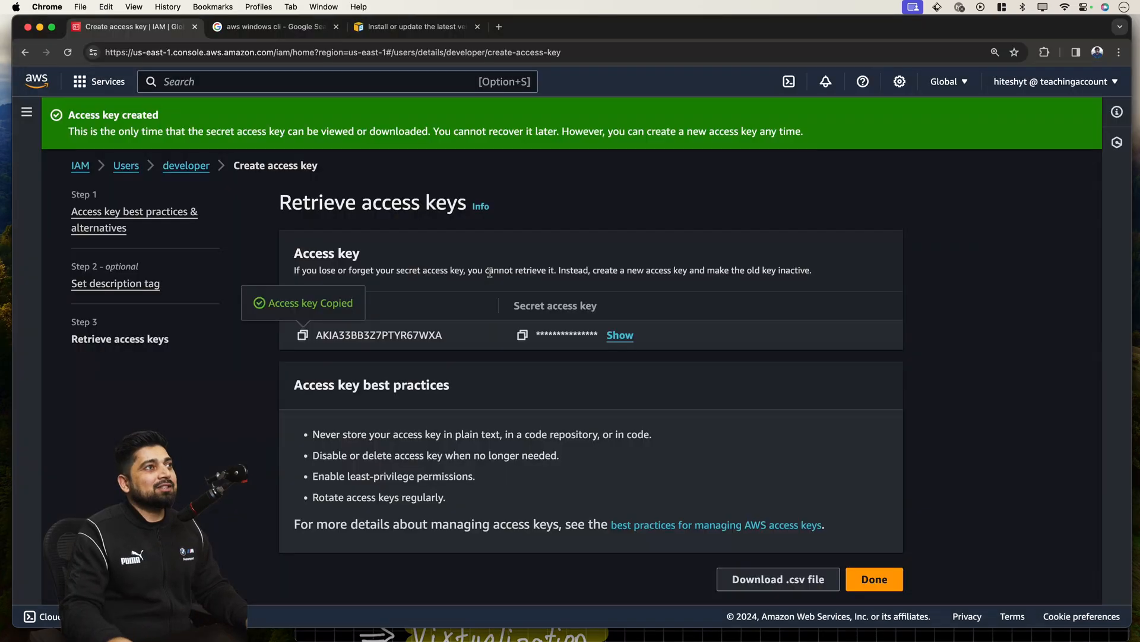
left_click(522, 335)
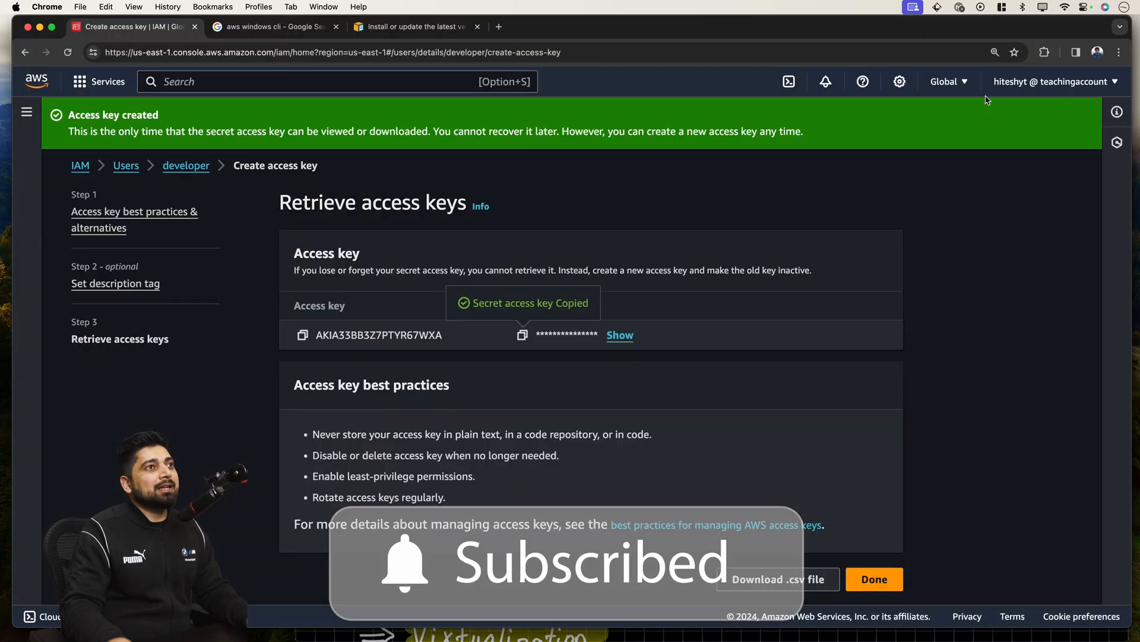
left_click(946, 81)
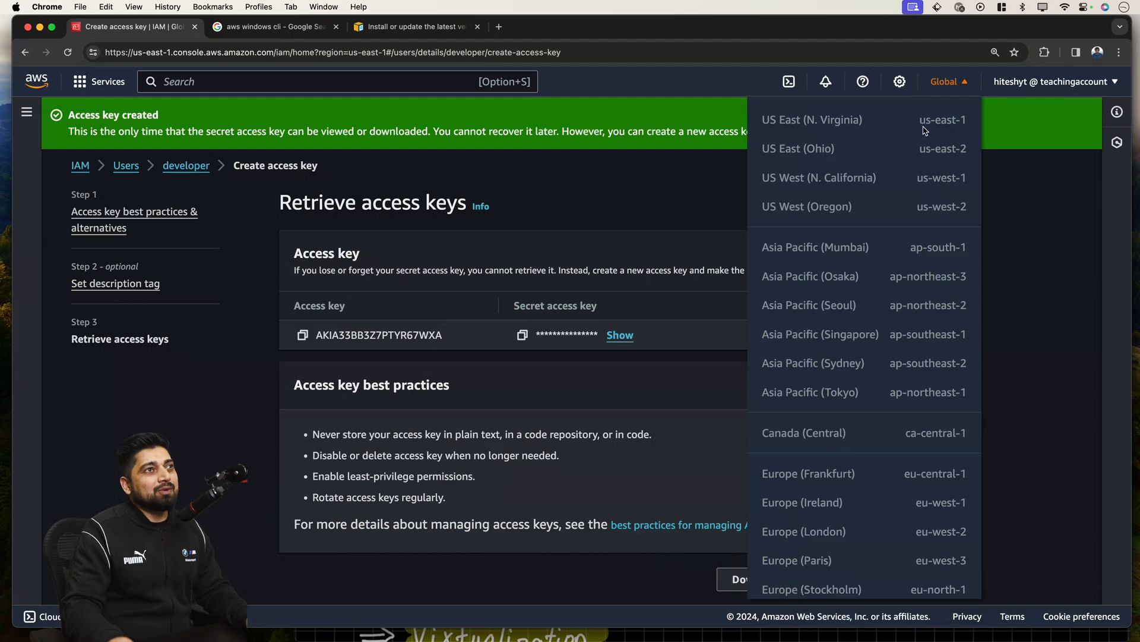
mouse_move(907, 255)
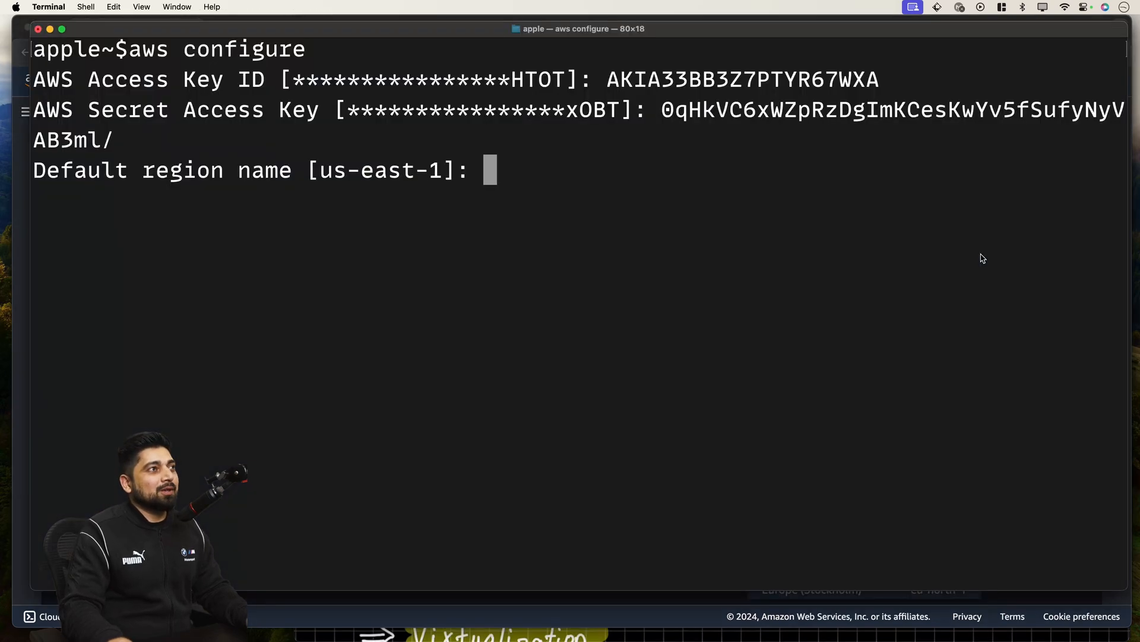
mouse_move(593, 204)
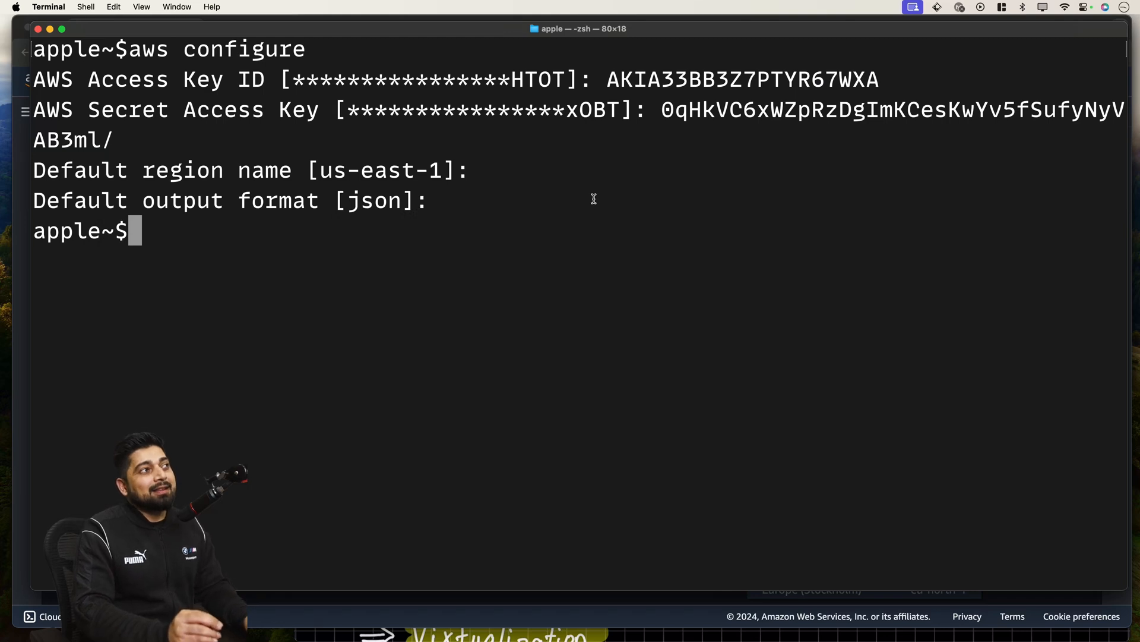
Step: Run 'aws s3 ls' to list the S3 buckets and highlight the command
type("aws")
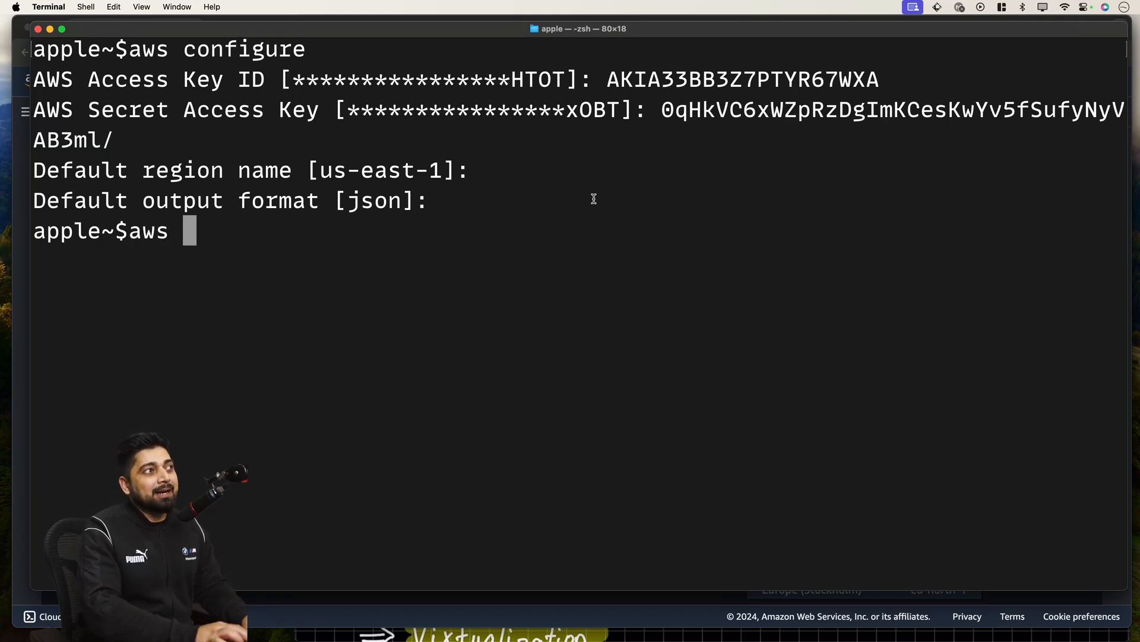
type("s3")
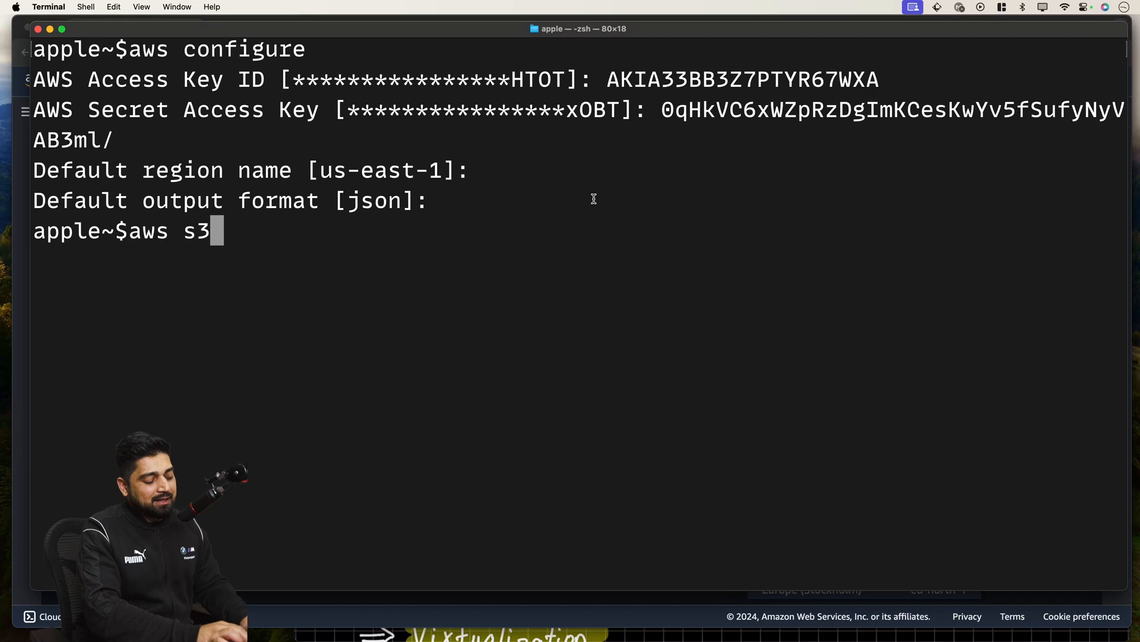
type("ls")
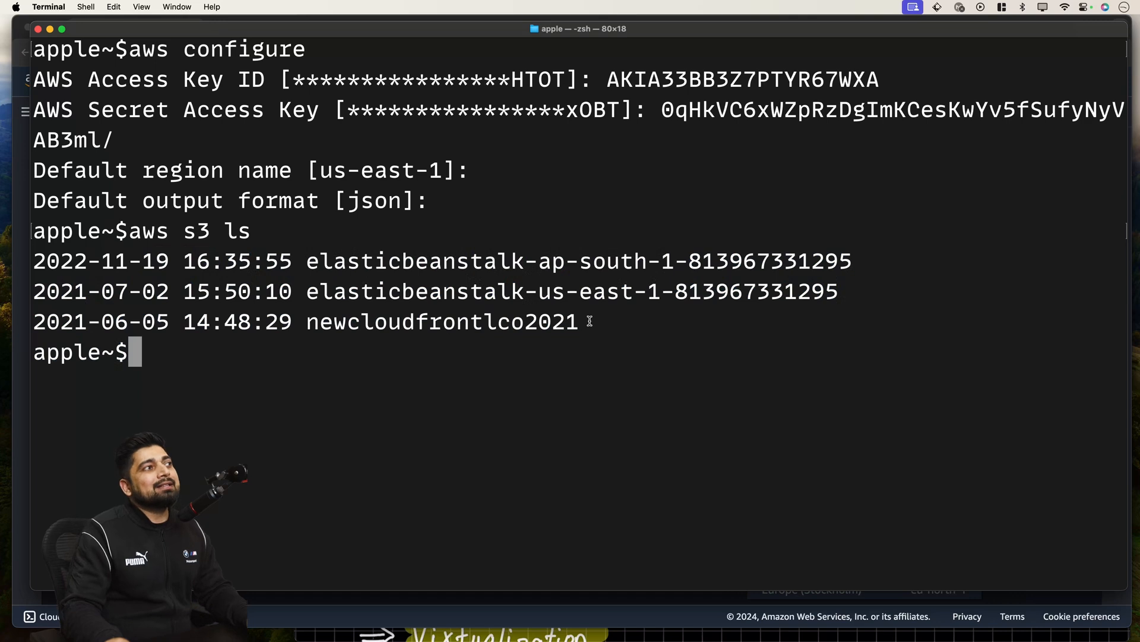
left_click_drag(130, 231, 251, 230)
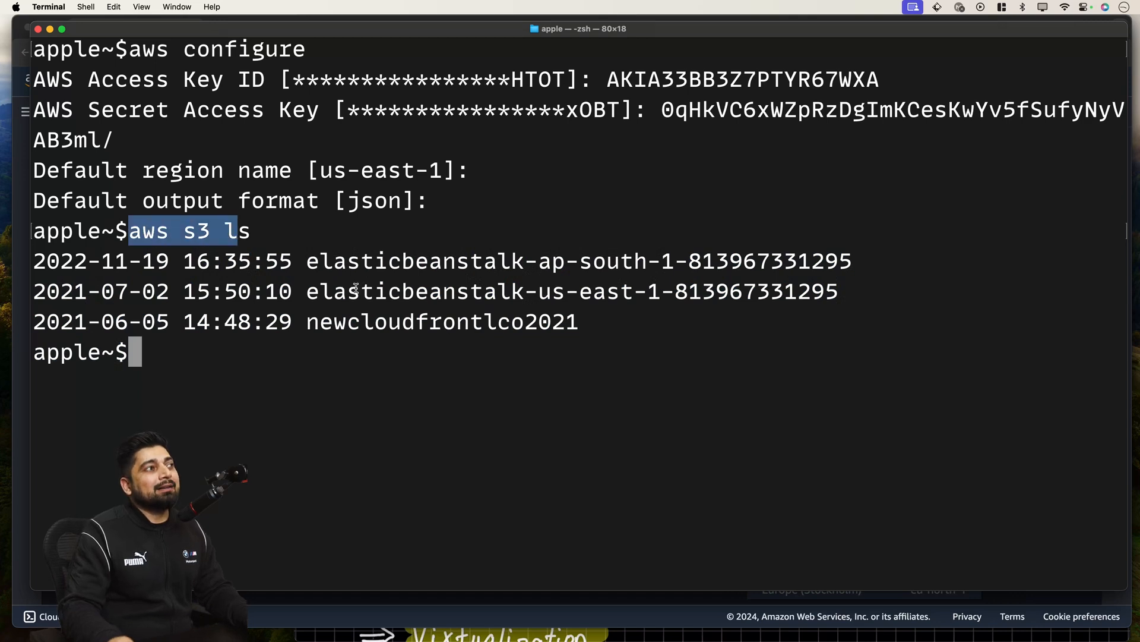
mouse_move(444, 313)
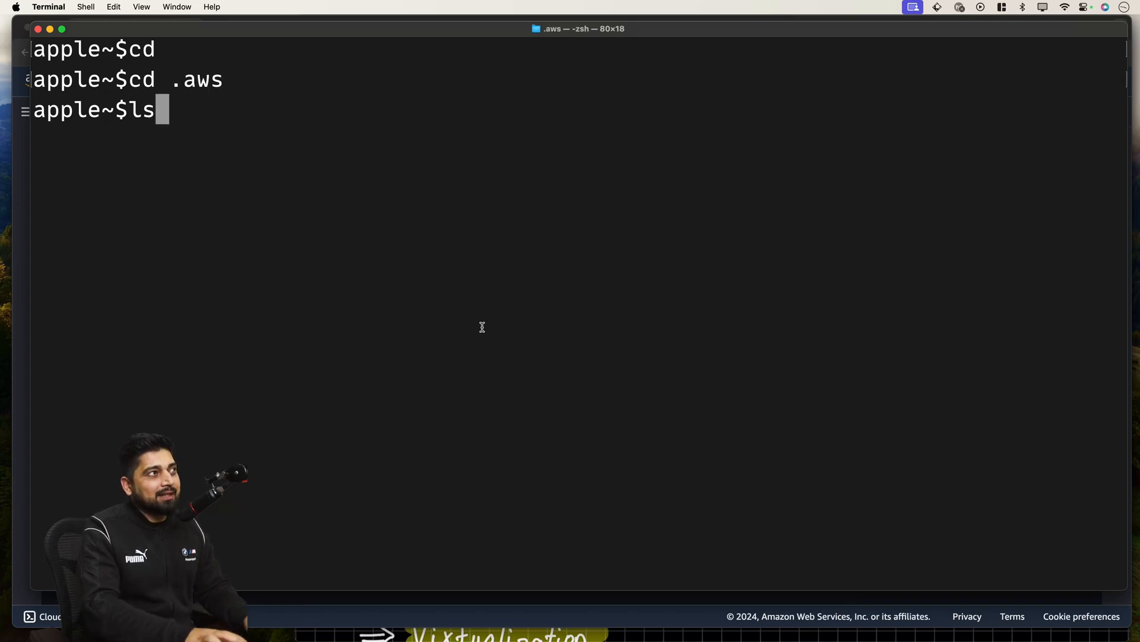
Step: List ~/.aws contents and show config with region us-east-1 and json output
key("Return")
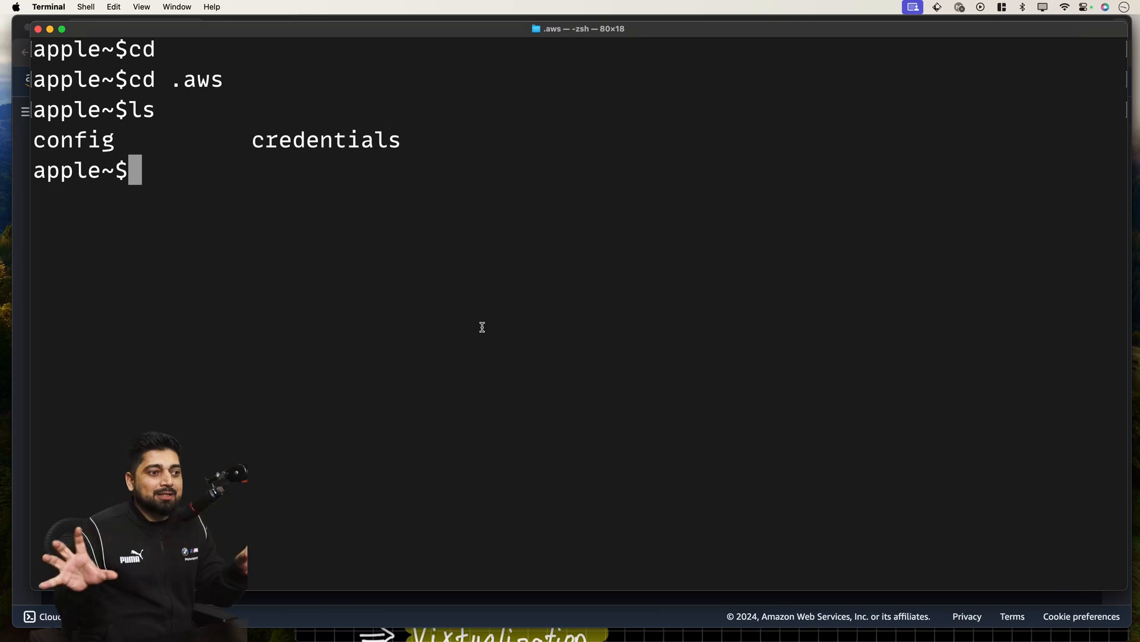
type("cat")
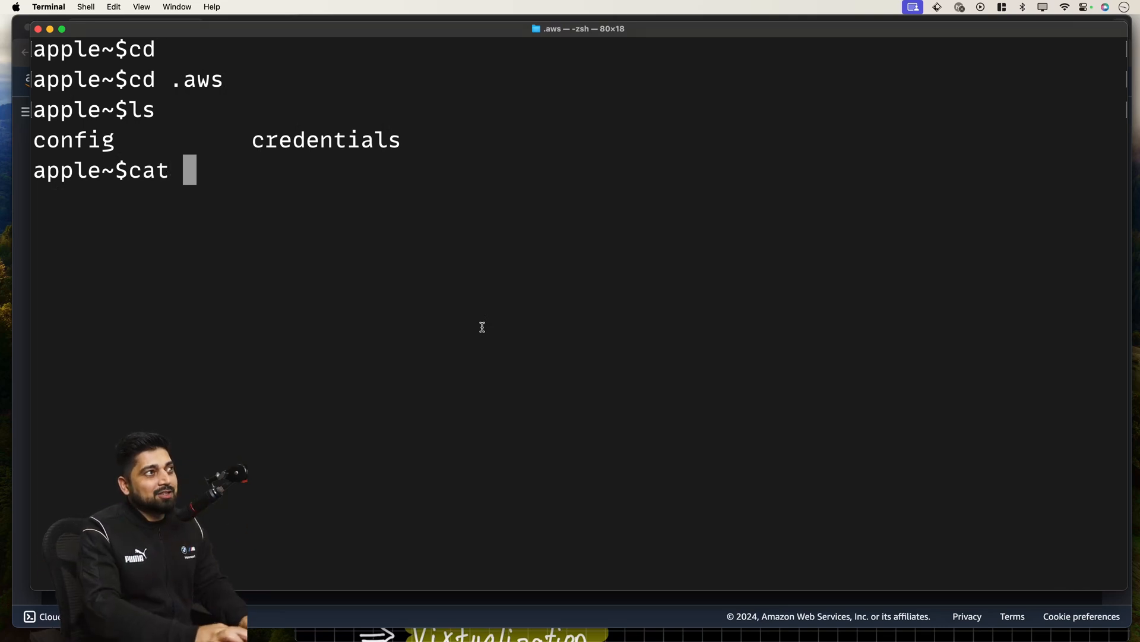
type("config")
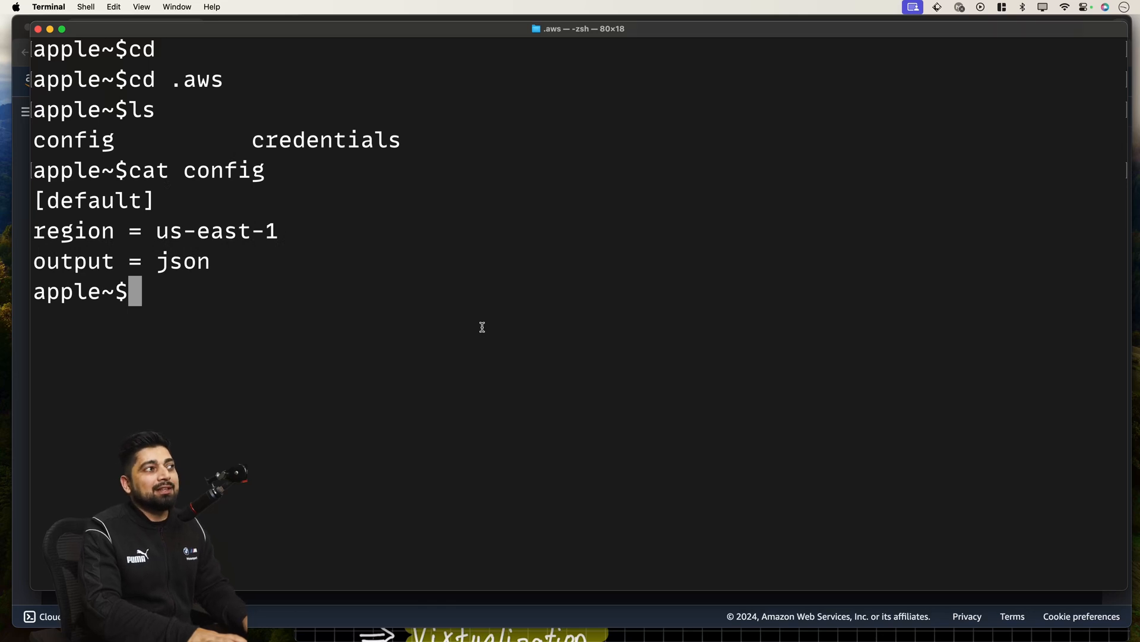
type("ca")
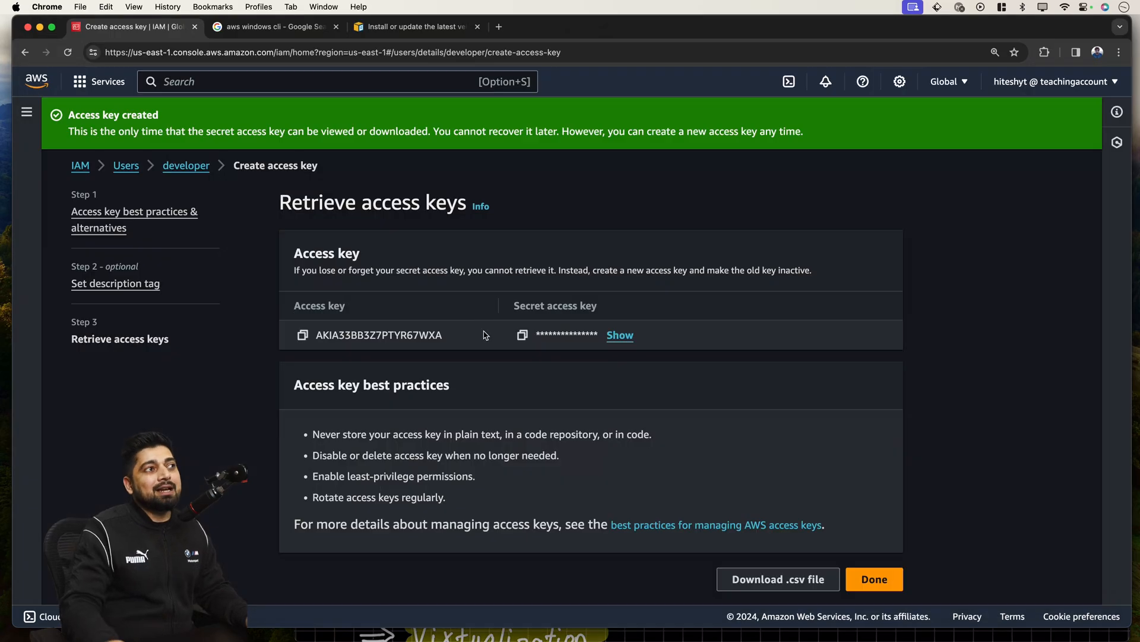
Step: Finish access key creation, continuing without downloading the secret key
left_click(873, 579)
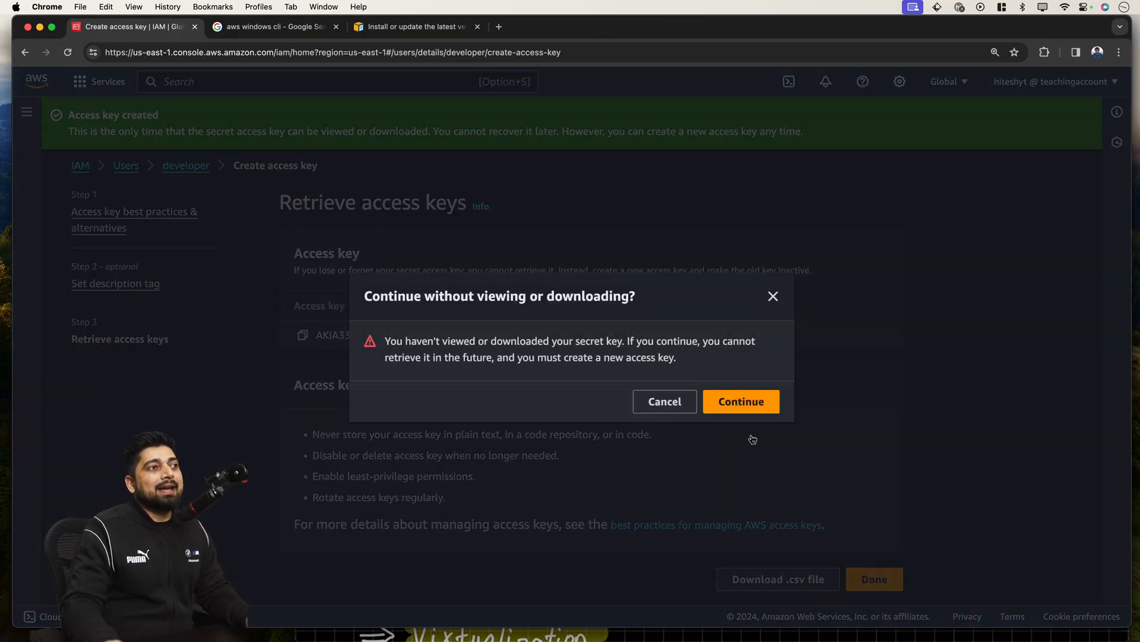
left_click(741, 401)
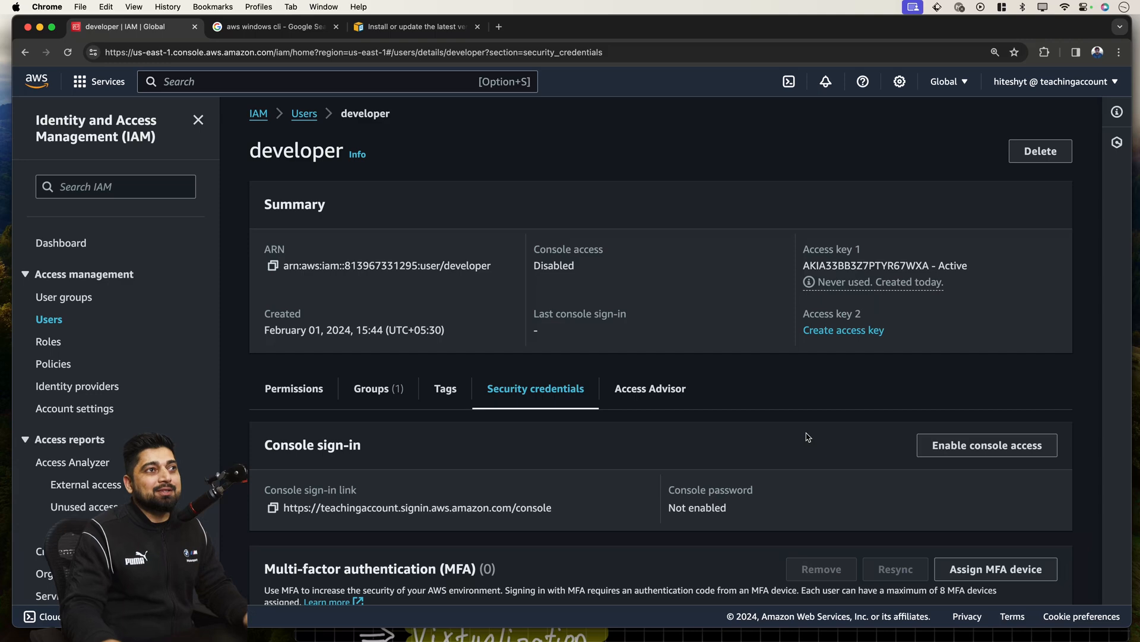
mouse_move(720, 378)
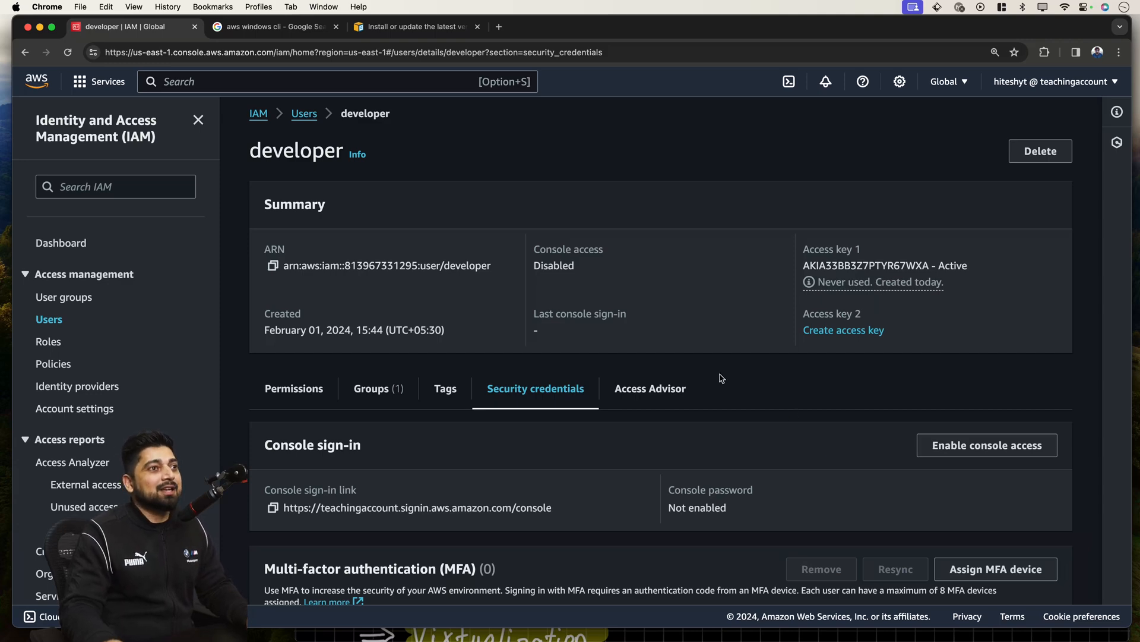
Step: Deactivate the developer user's access key from the Access keys section
scroll("down", 3)
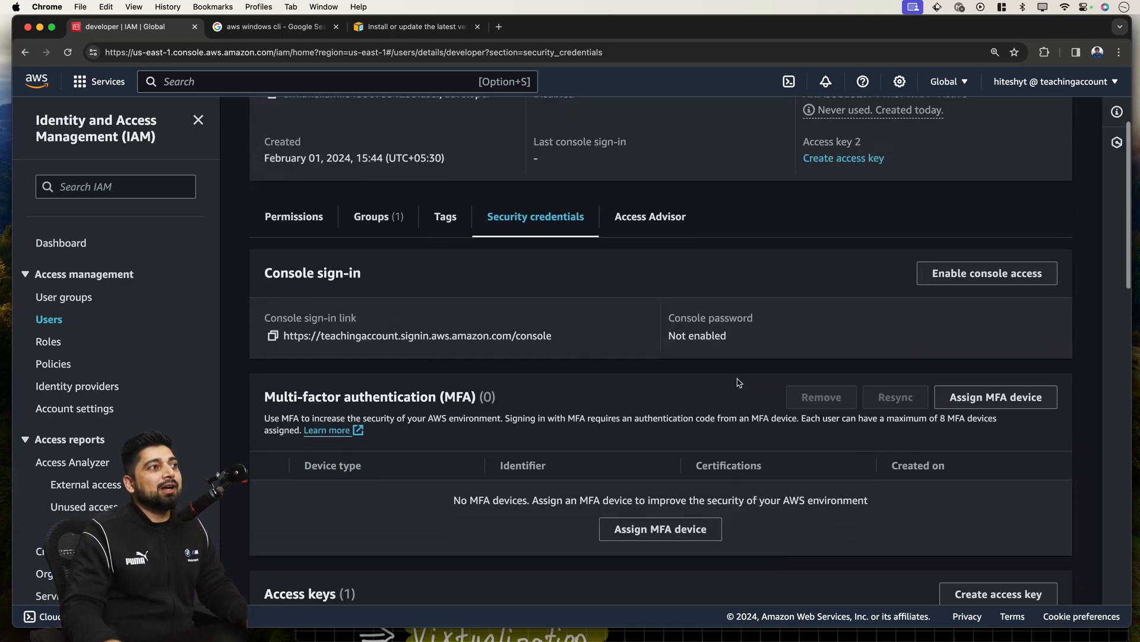
scroll("down", 3)
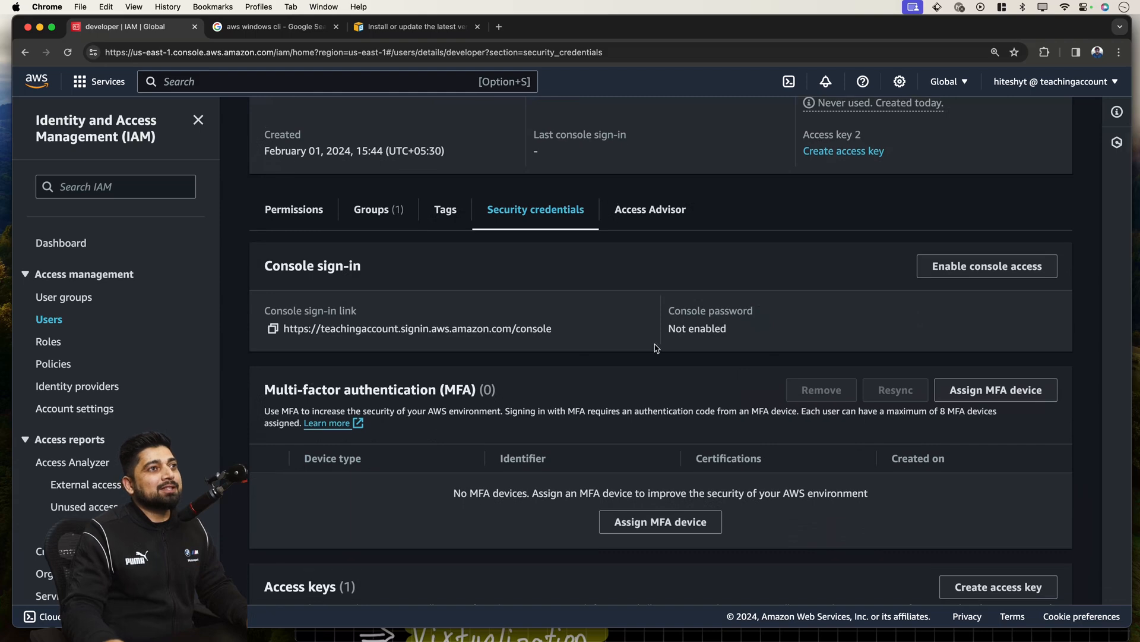
scroll("down", 3)
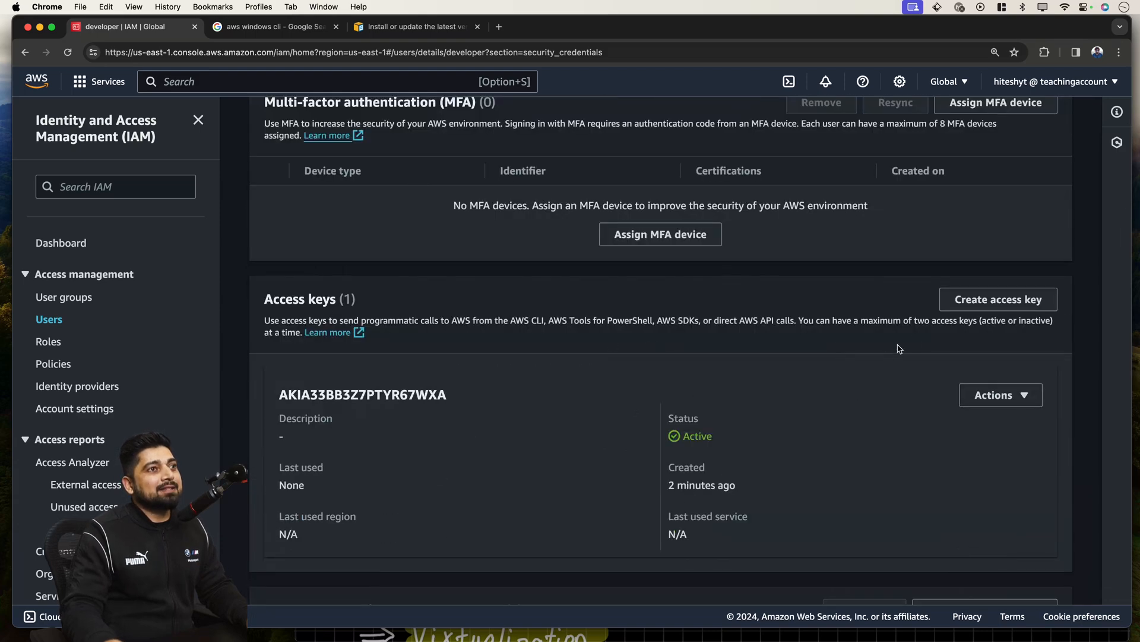
left_click(1000, 395)
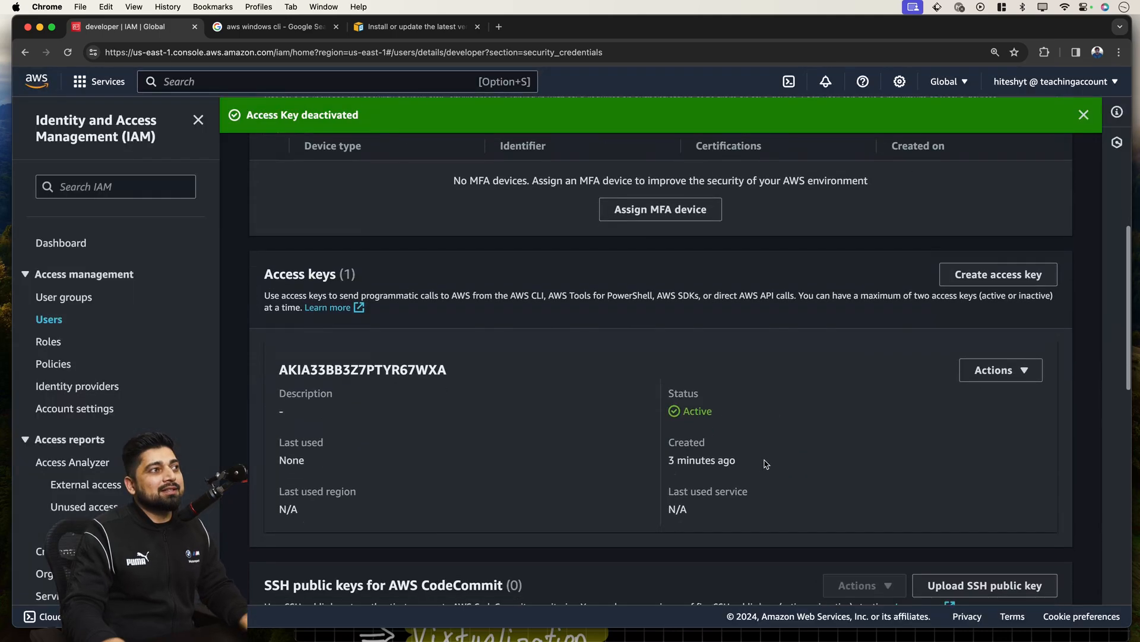
Step: Start deleting the inactive key and copy its ID for the confirmation field
left_click(1001, 369)
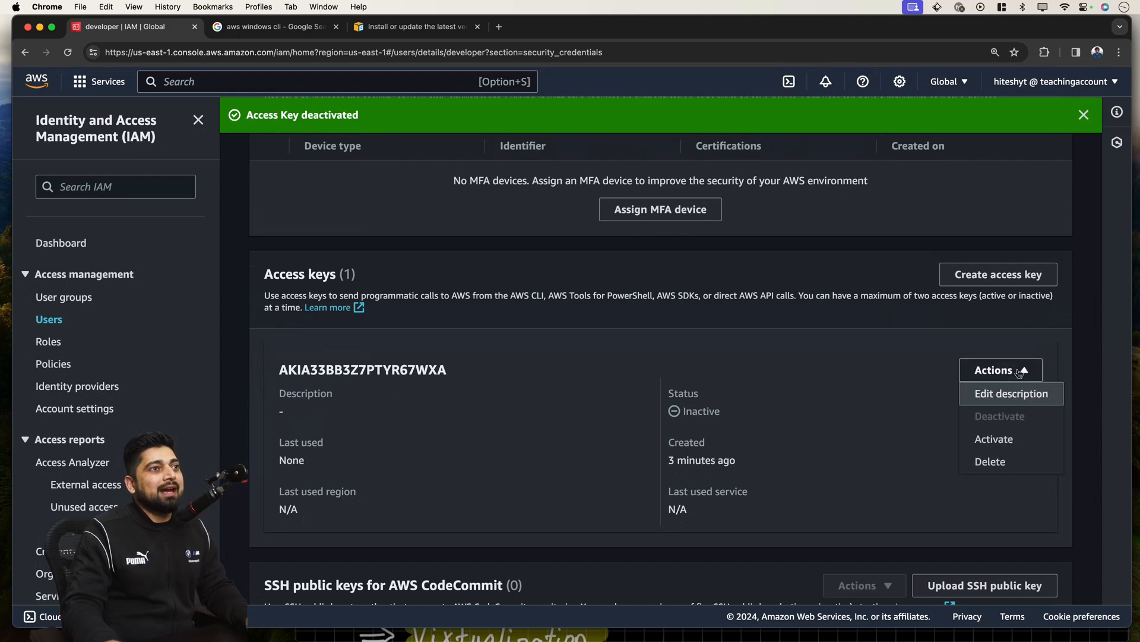
left_click(989, 461)
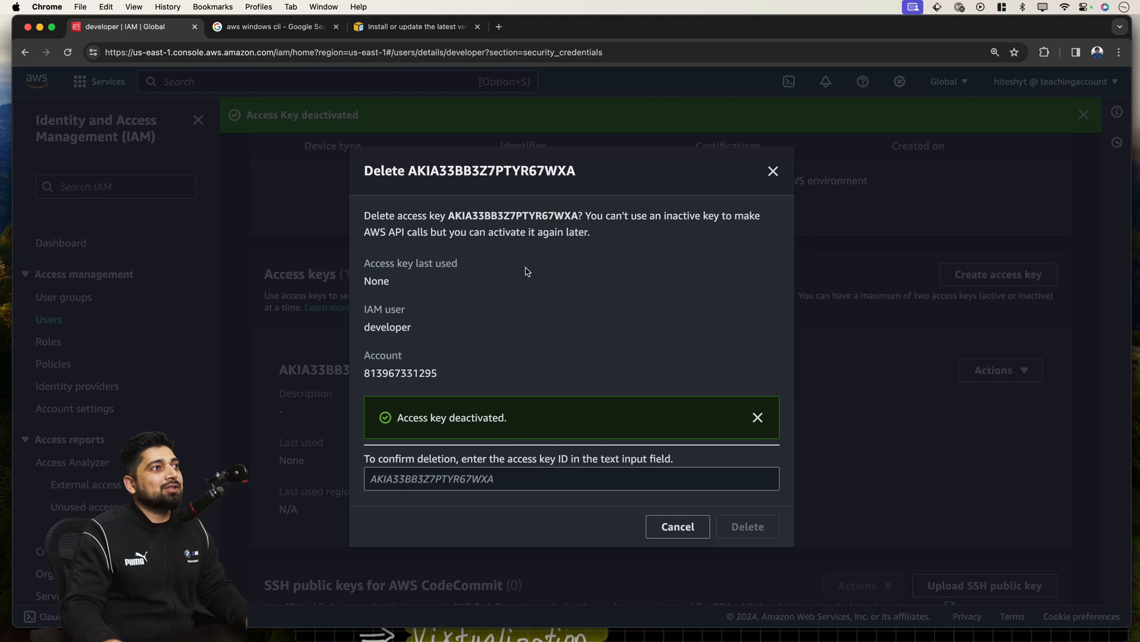
double_click(512, 215)
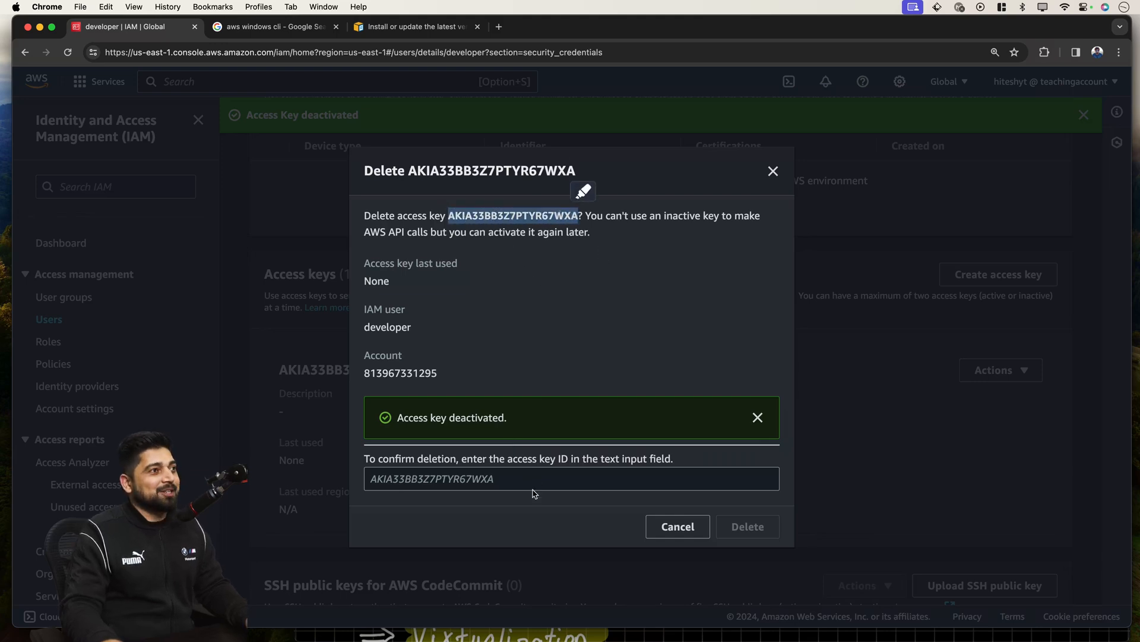
left_click(748, 526)
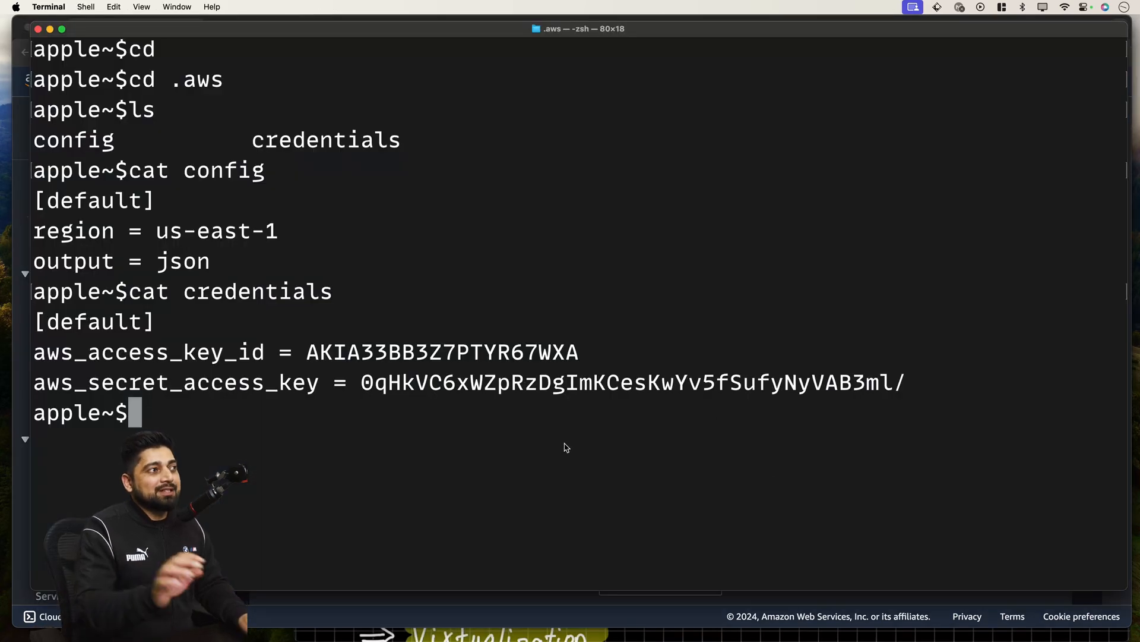
Step: Run aws s3 ls and see it fail with InvalidAccessKeyId, then return to the console
type("aws")
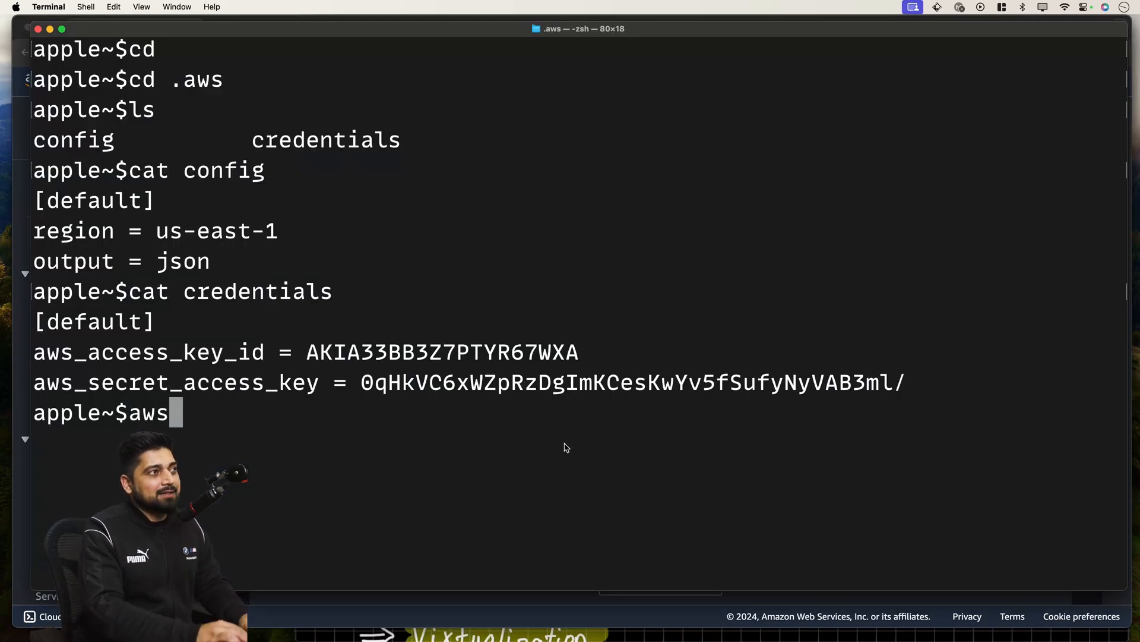
type("s")
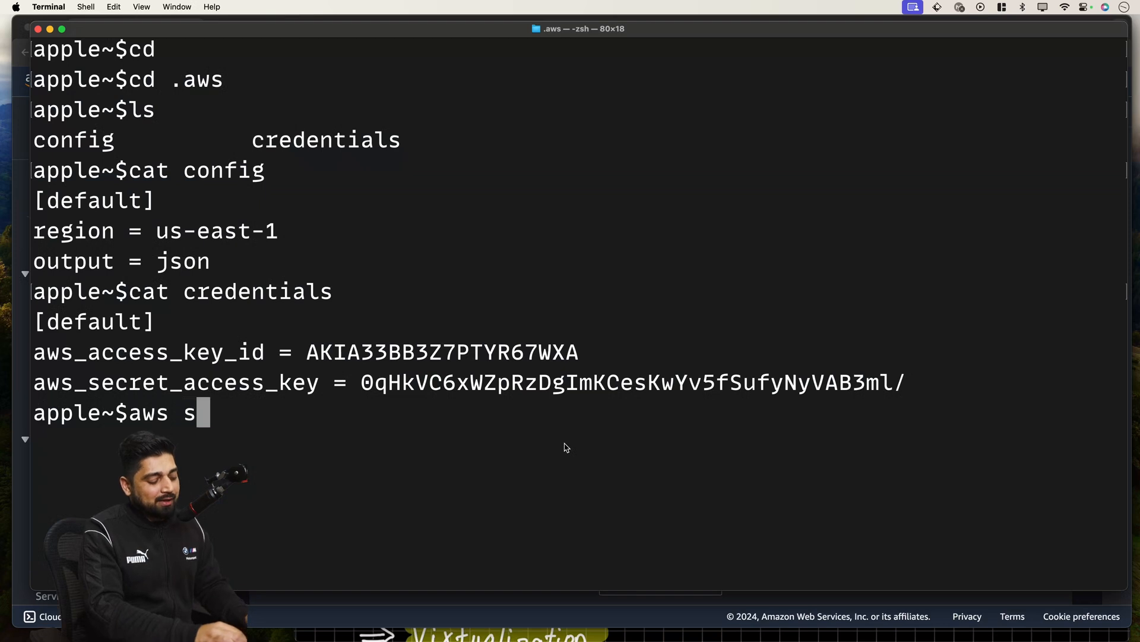
type("3 ls")
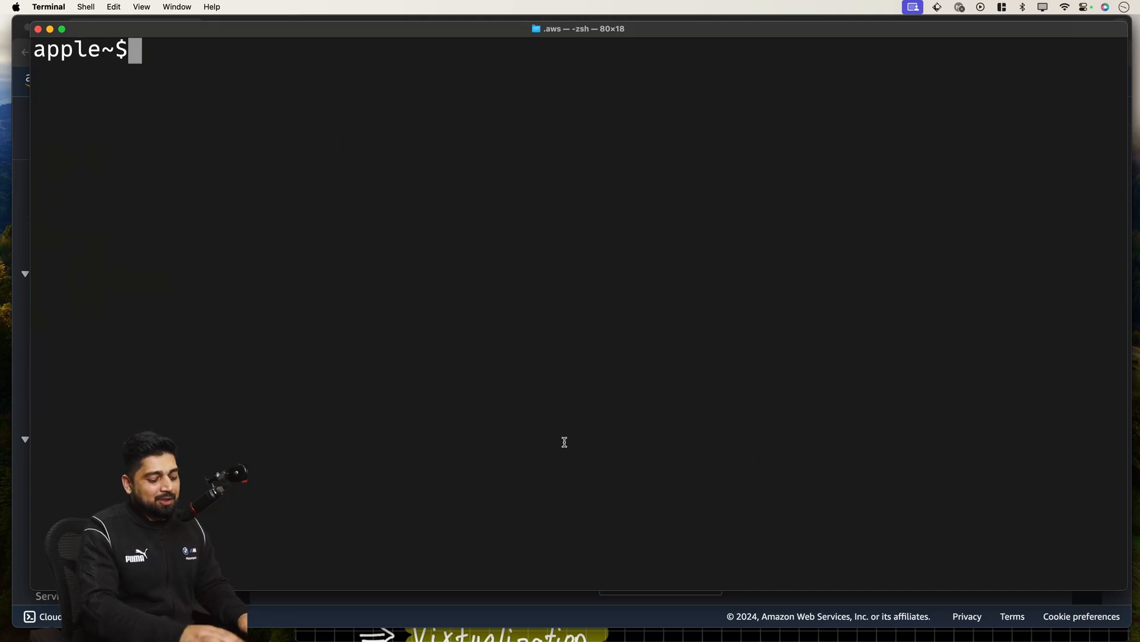
type("aws s3 ls")
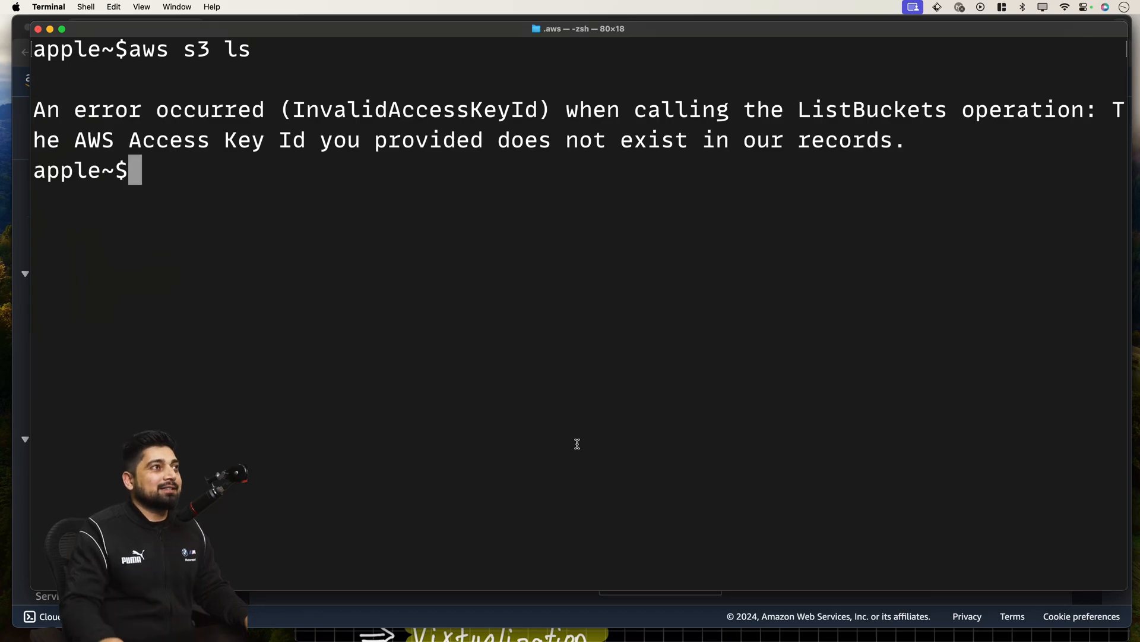
left_click(127, 27)
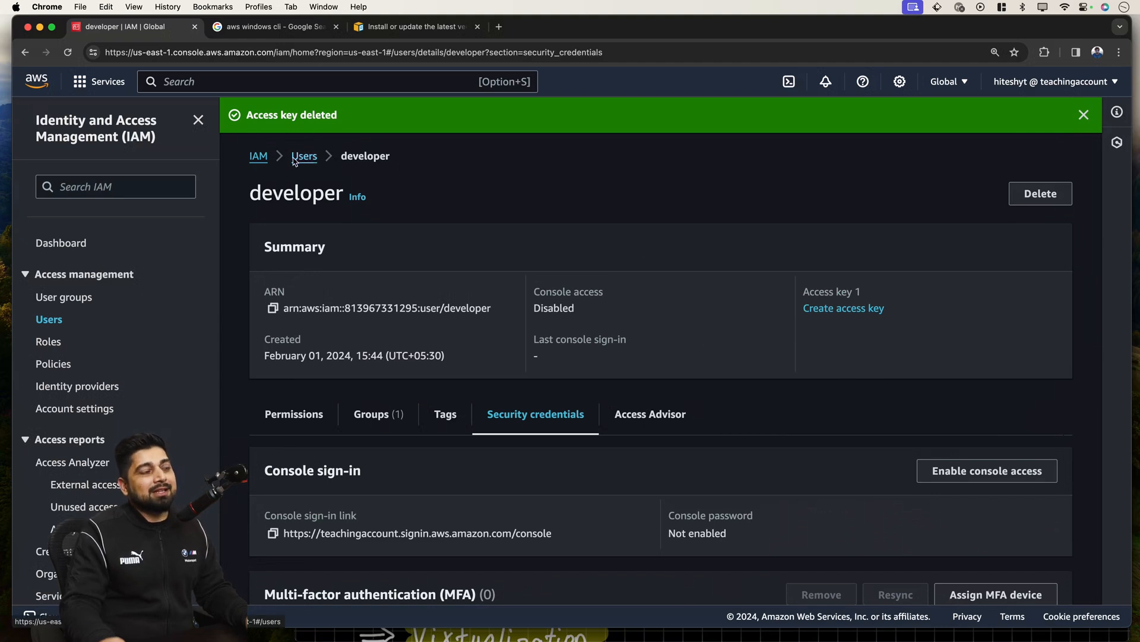
Step: Review the Security credentials tab showing no access keys remain after deletion
scroll("down", 3)
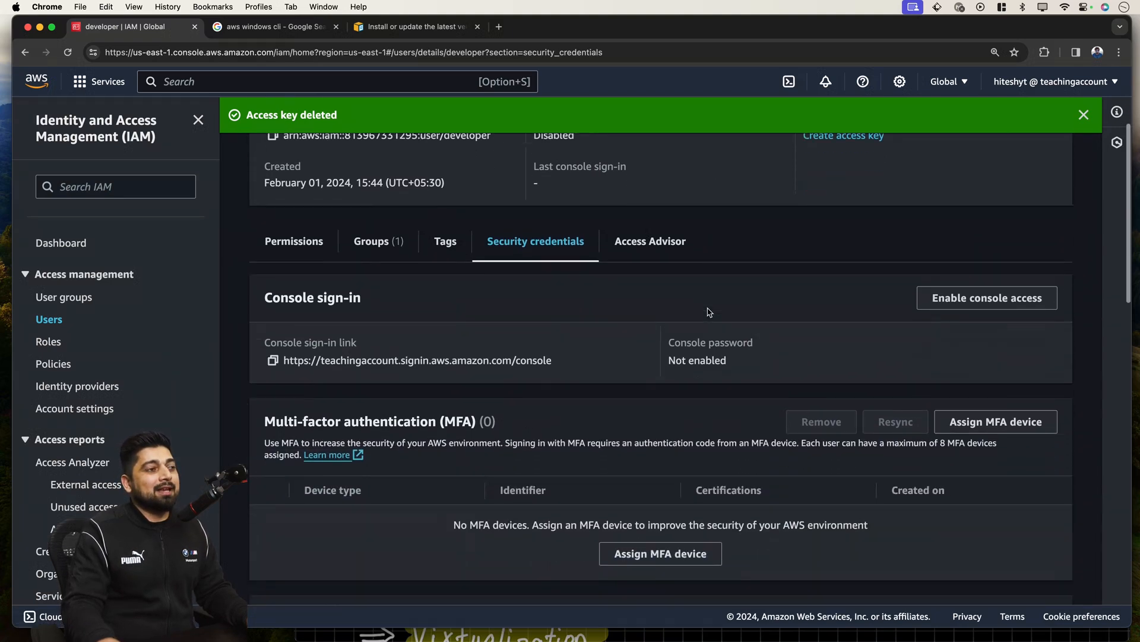